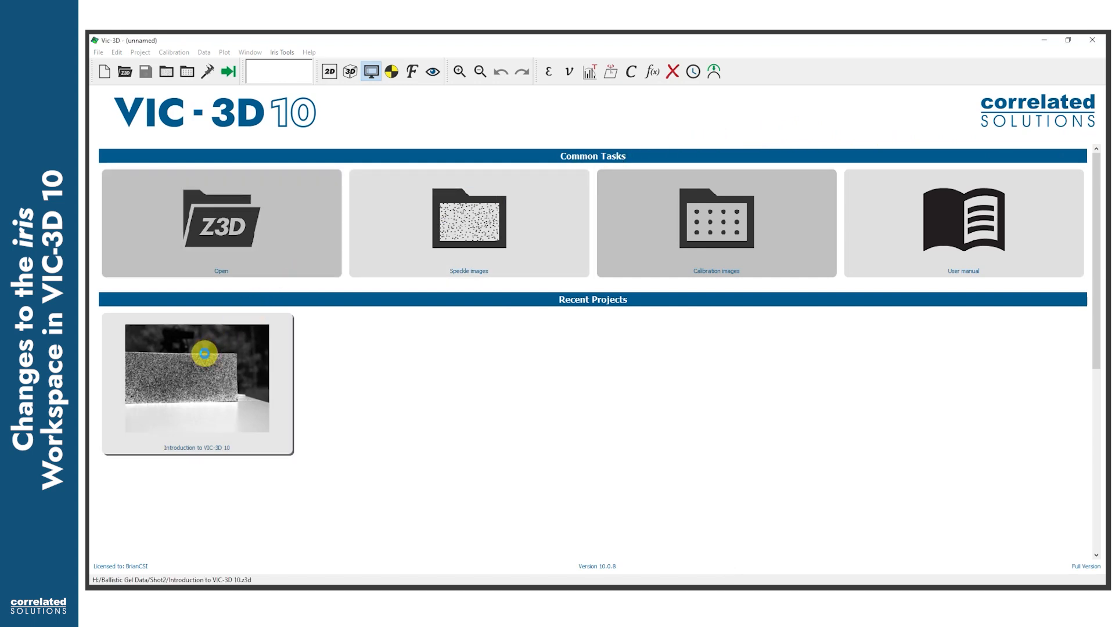
# Open the Introduction to VIC-3D 10 project from the start page.
pyautogui.click(369, 71)
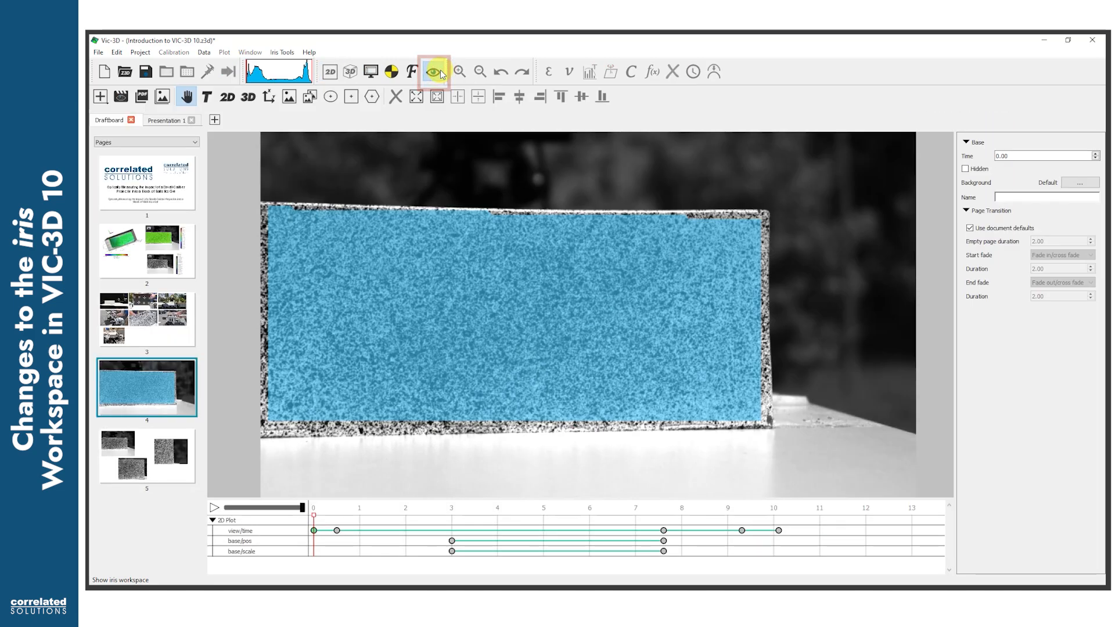
pyautogui.click(434, 71)
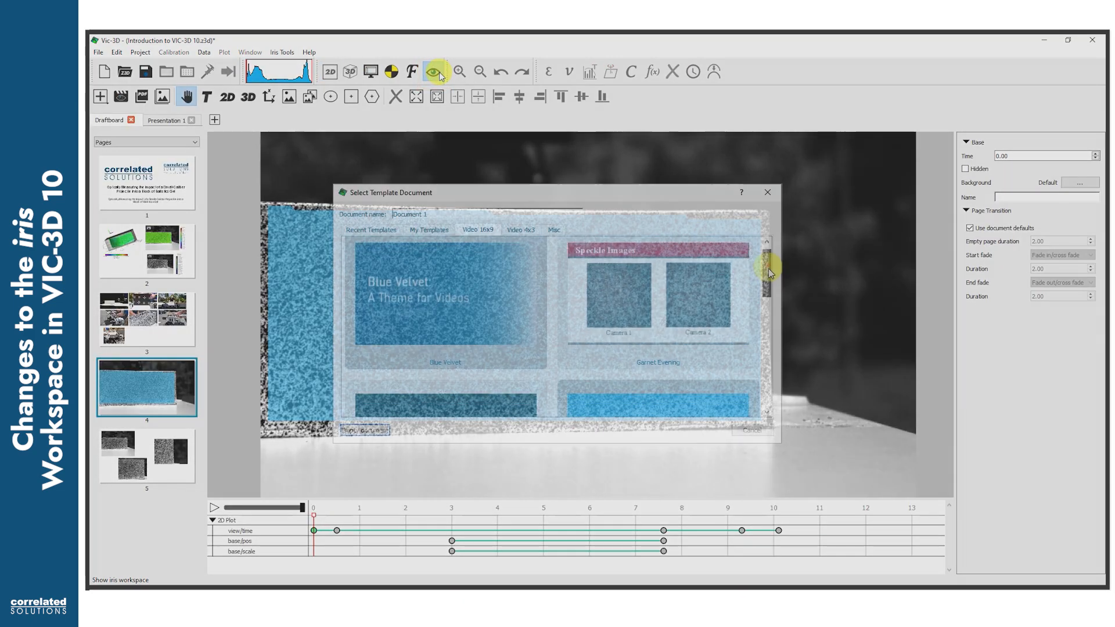
pyautogui.scroll(-3)
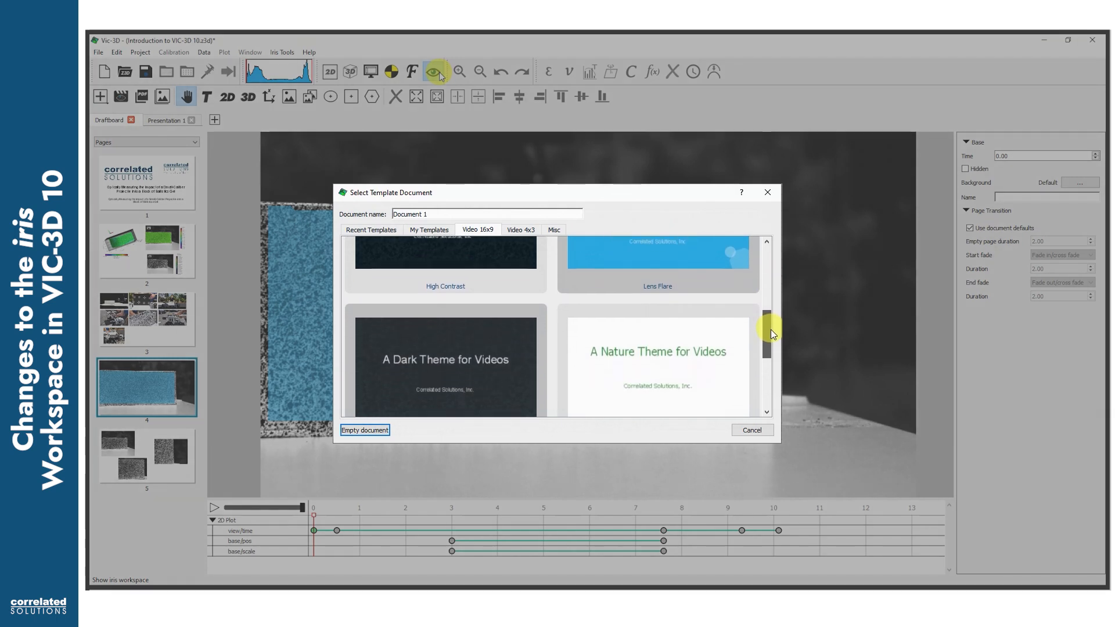
pyautogui.moveTo(766, 334); pyautogui.dragTo(766, 391)
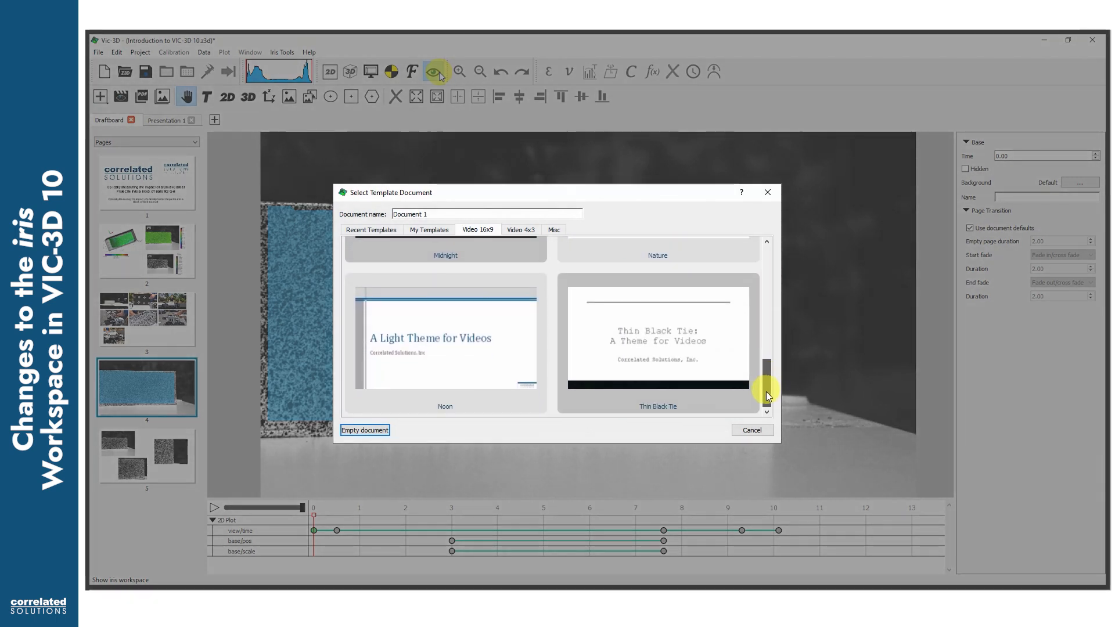
pyautogui.click(752, 430)
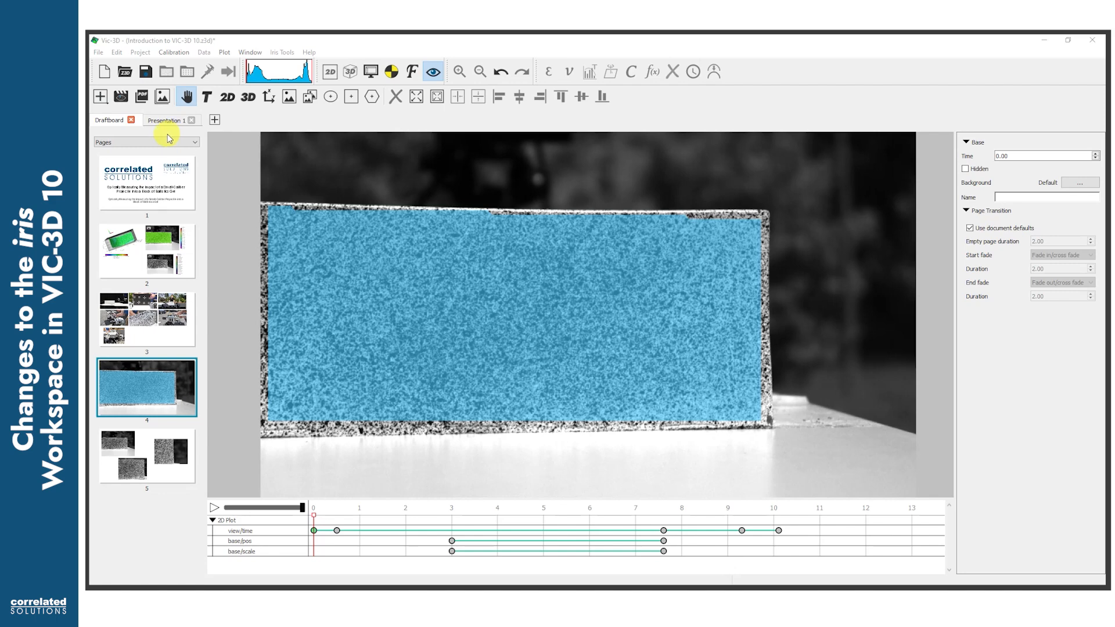
# Page through the Draftboard's title and photo-collage pages, then switch to Presentation 1.
pyautogui.click(146, 182)
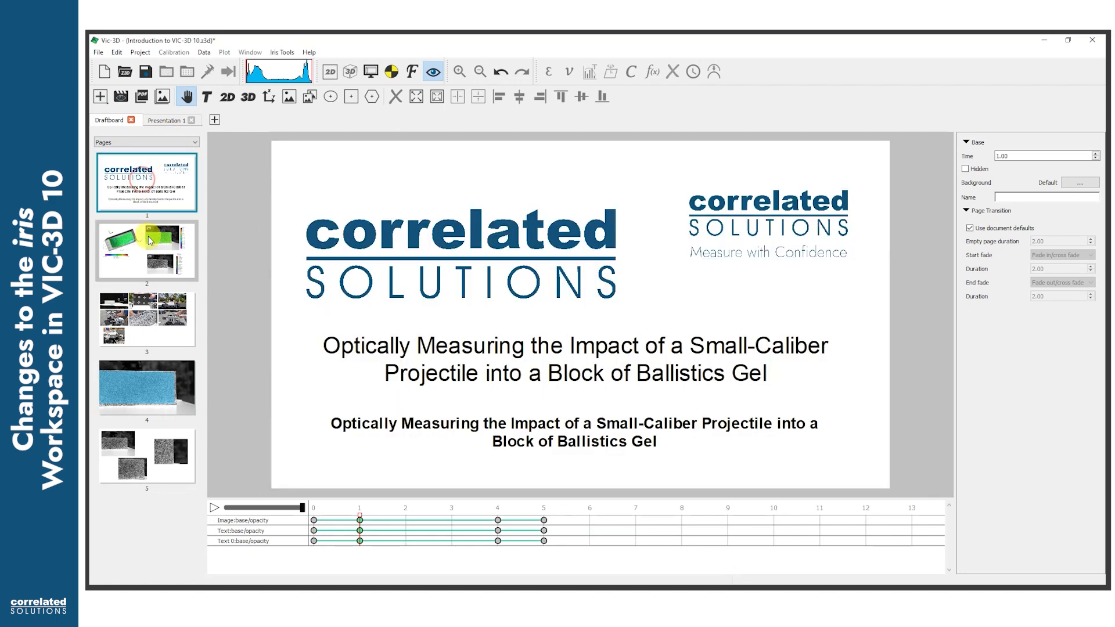
pyautogui.click(146, 318)
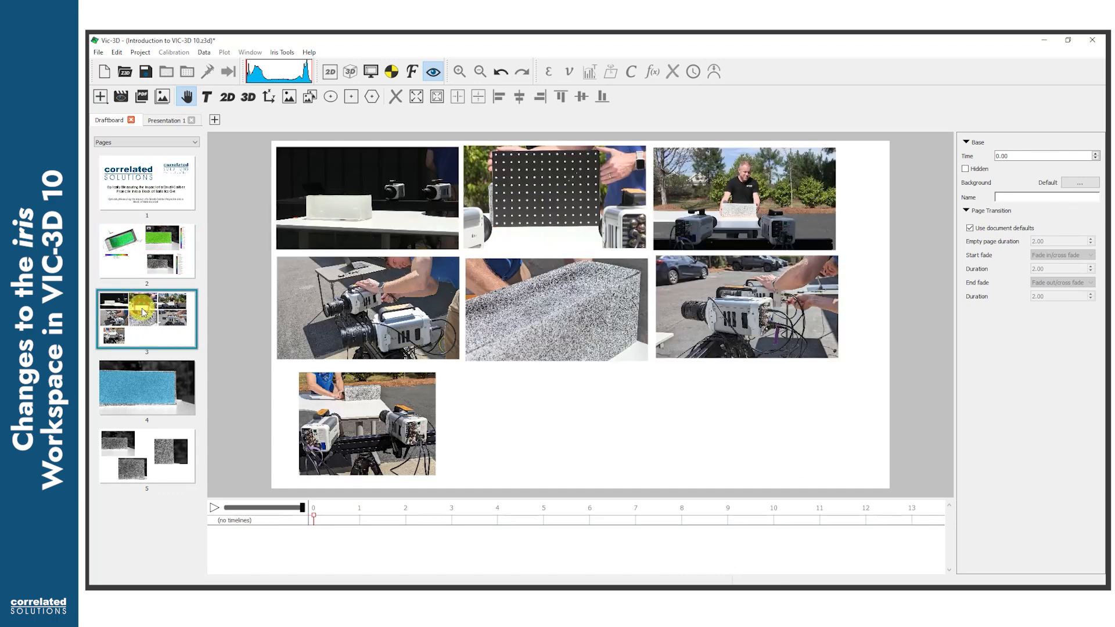
pyautogui.click(147, 456)
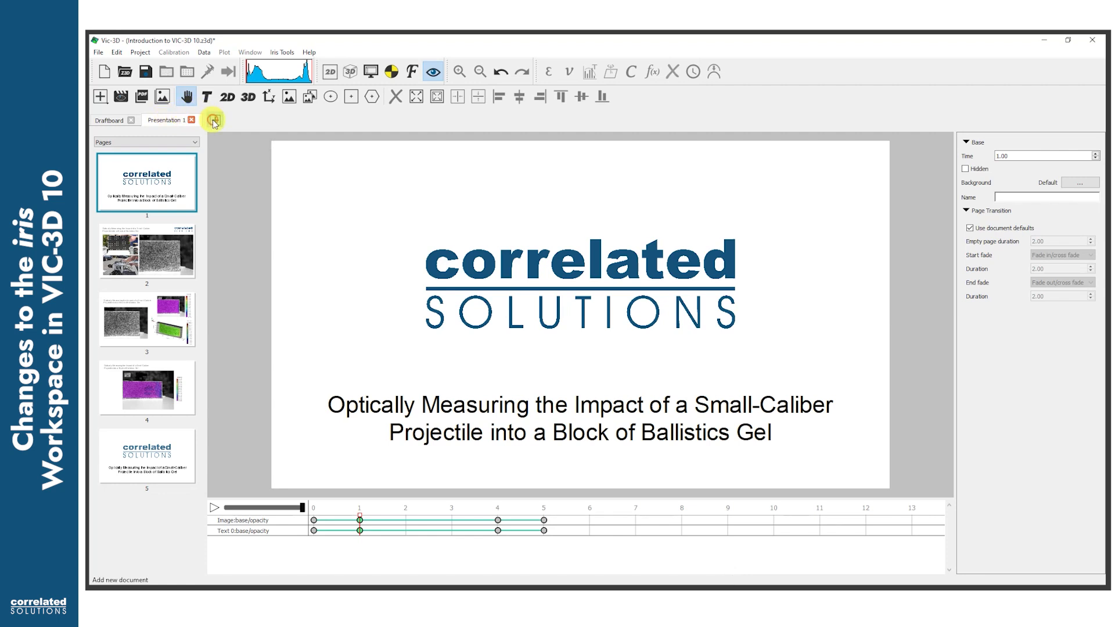
# Create a new empty document named 'What's New in iris in VIC-3D 10'.
pyautogui.click(214, 120)
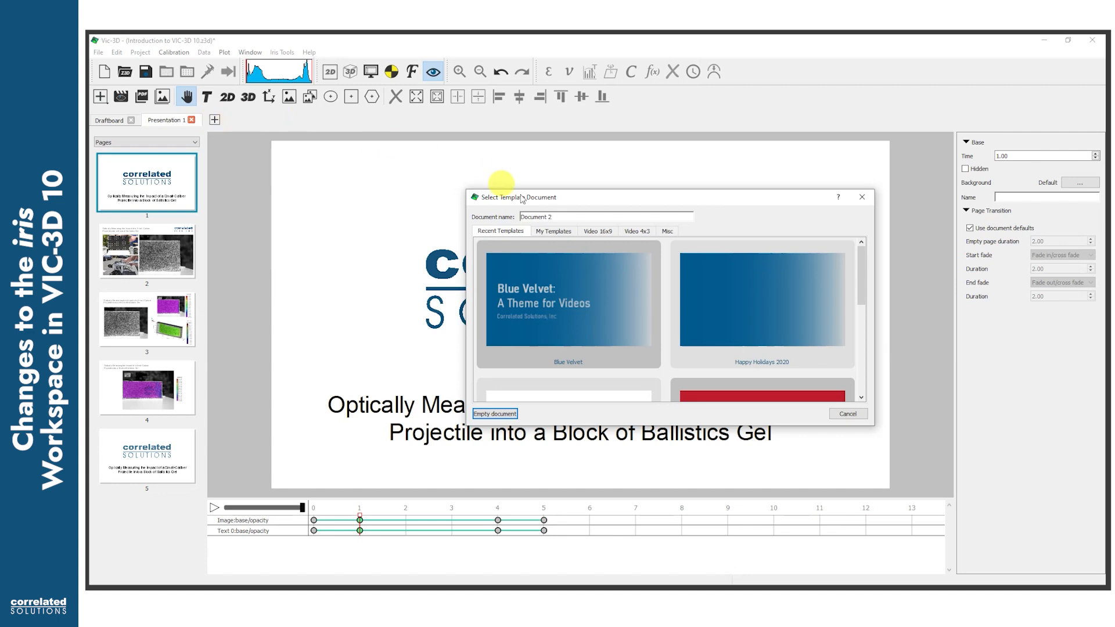
pyautogui.click(636, 217)
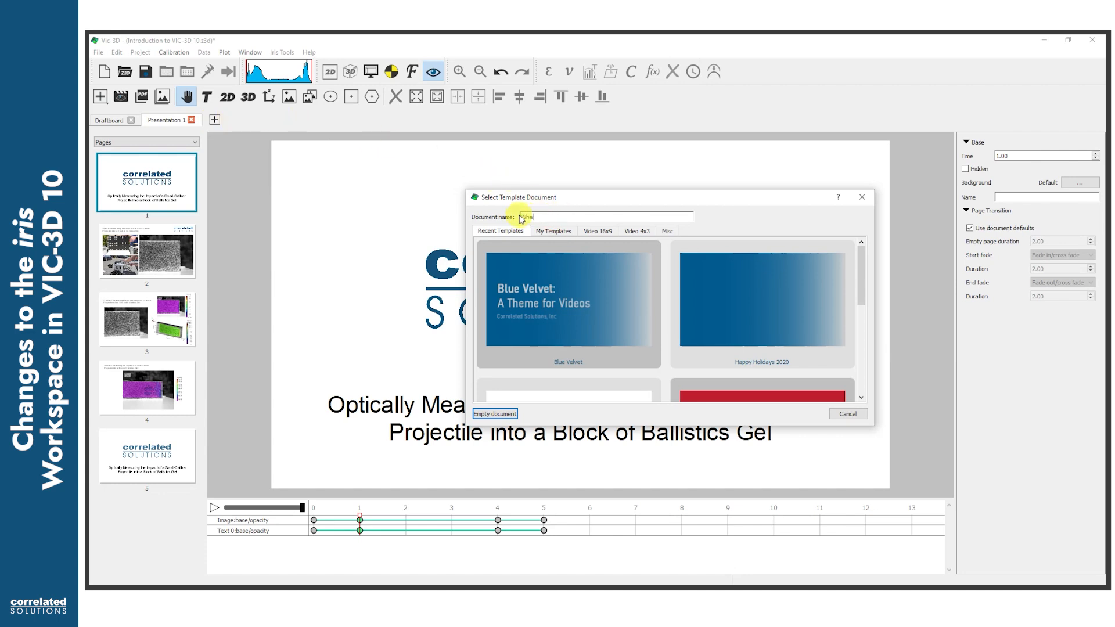
pyautogui.write("What's New in iris Vi")
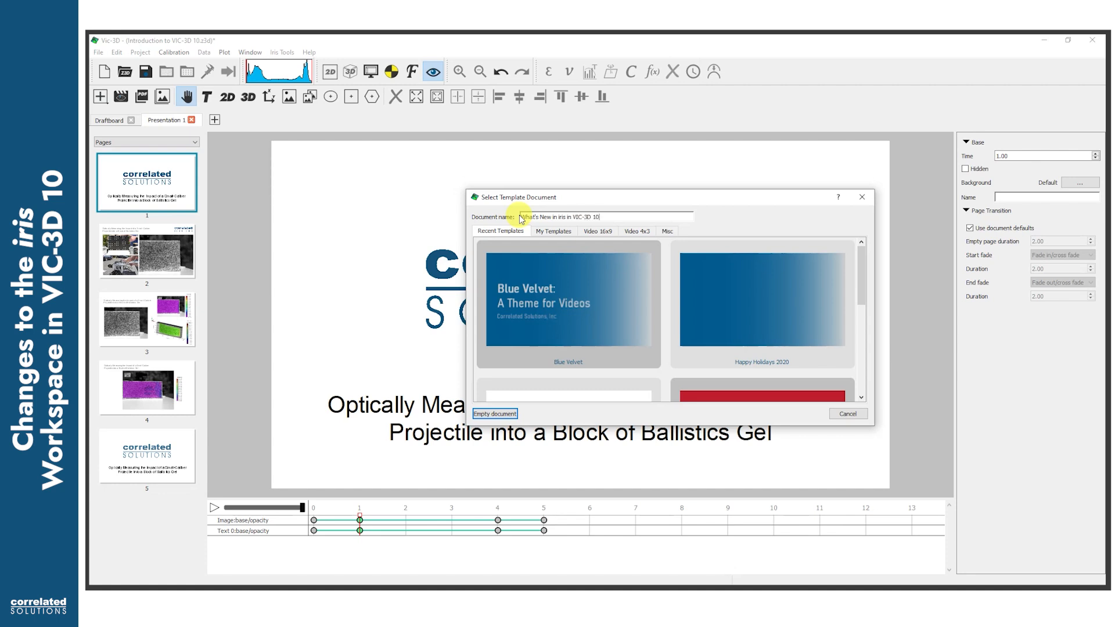
pyautogui.click(495, 414)
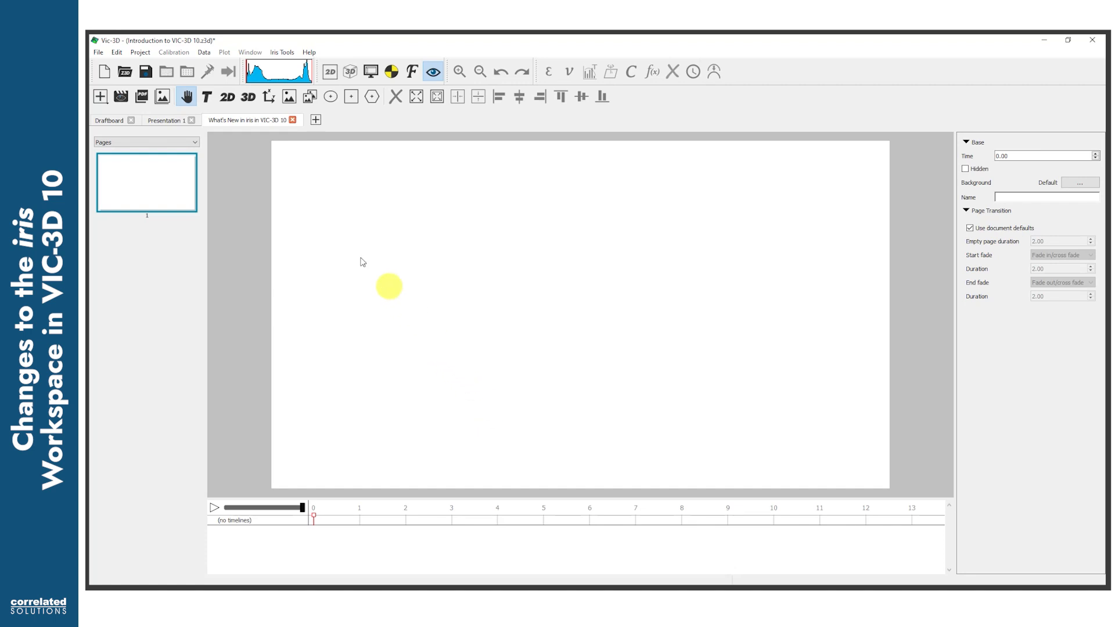
# Copy Presentation 1's title slide page and paste it into the new document.
pyautogui.click(164, 120)
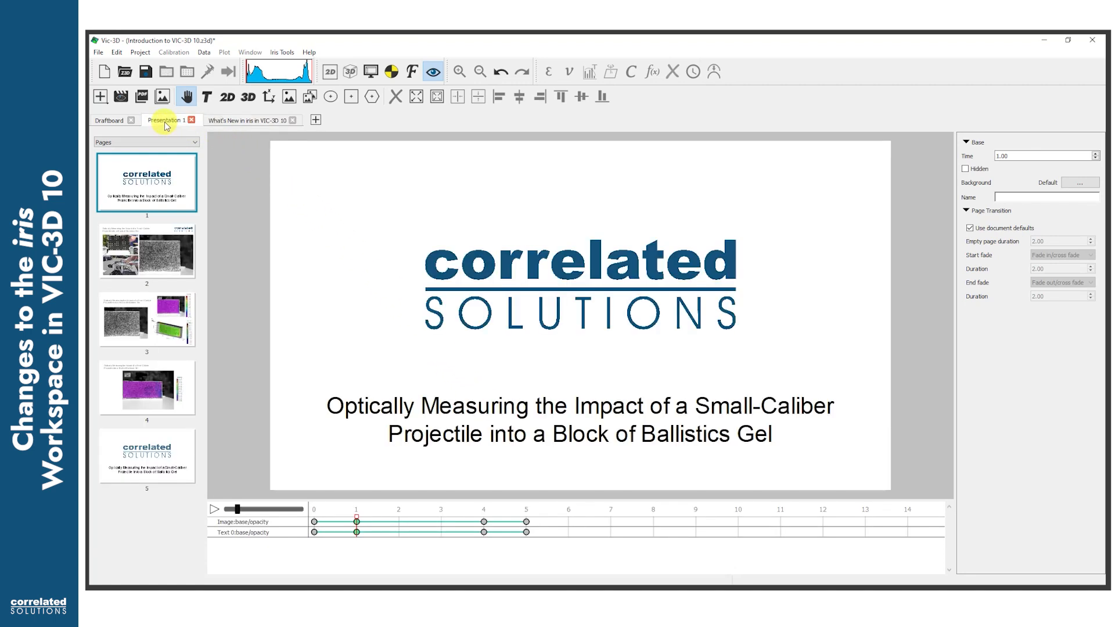
pyautogui.rightClick(147, 182)
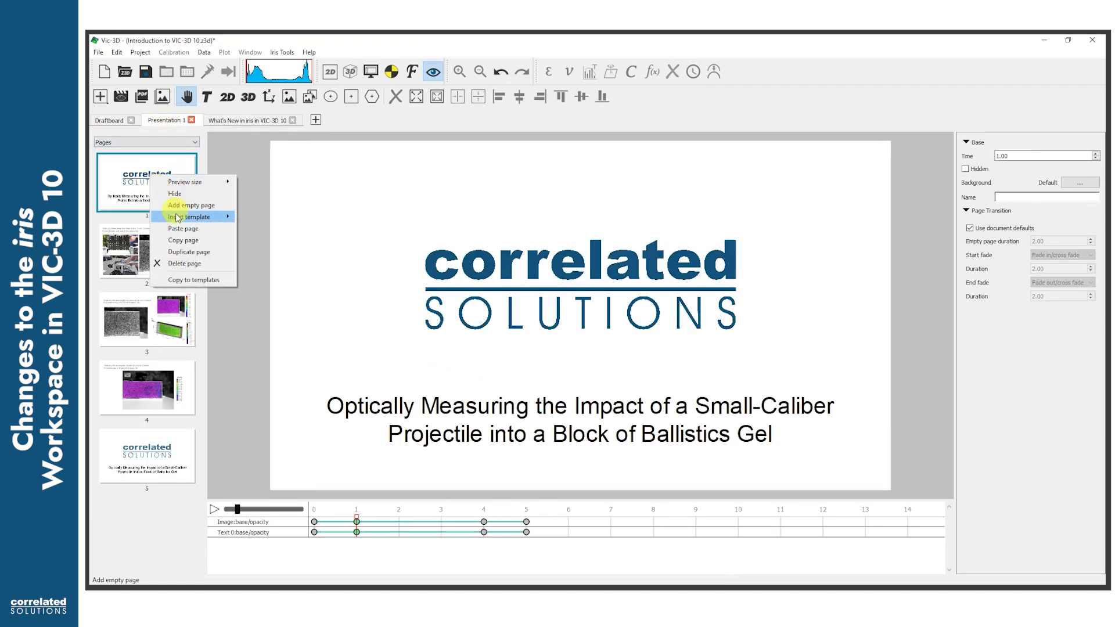
pyautogui.click(241, 120)
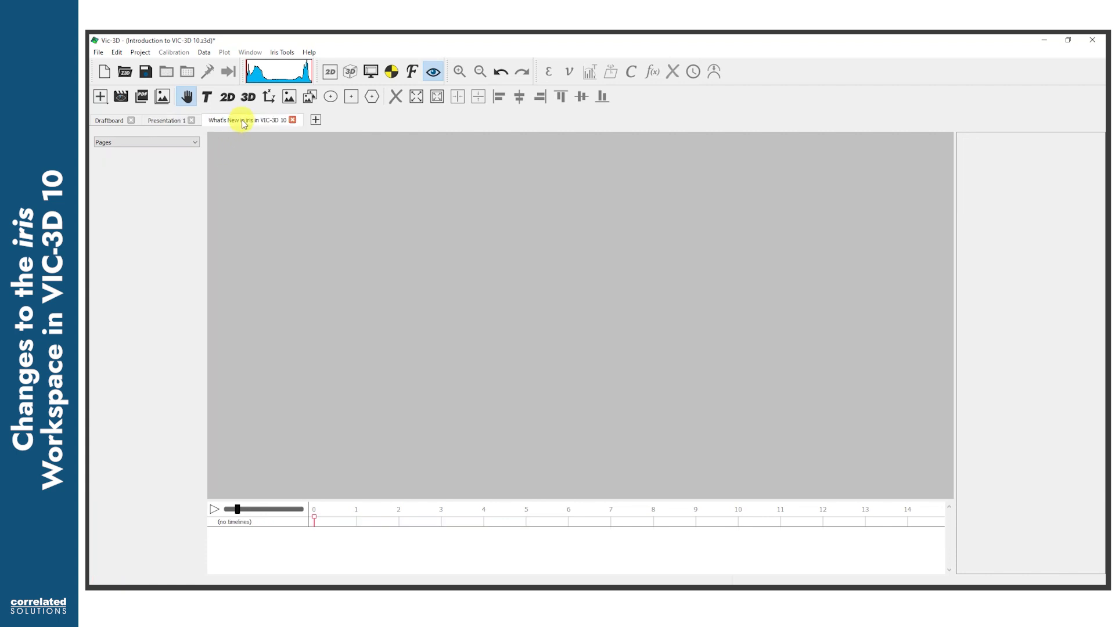
pyautogui.rightClick(150, 198)
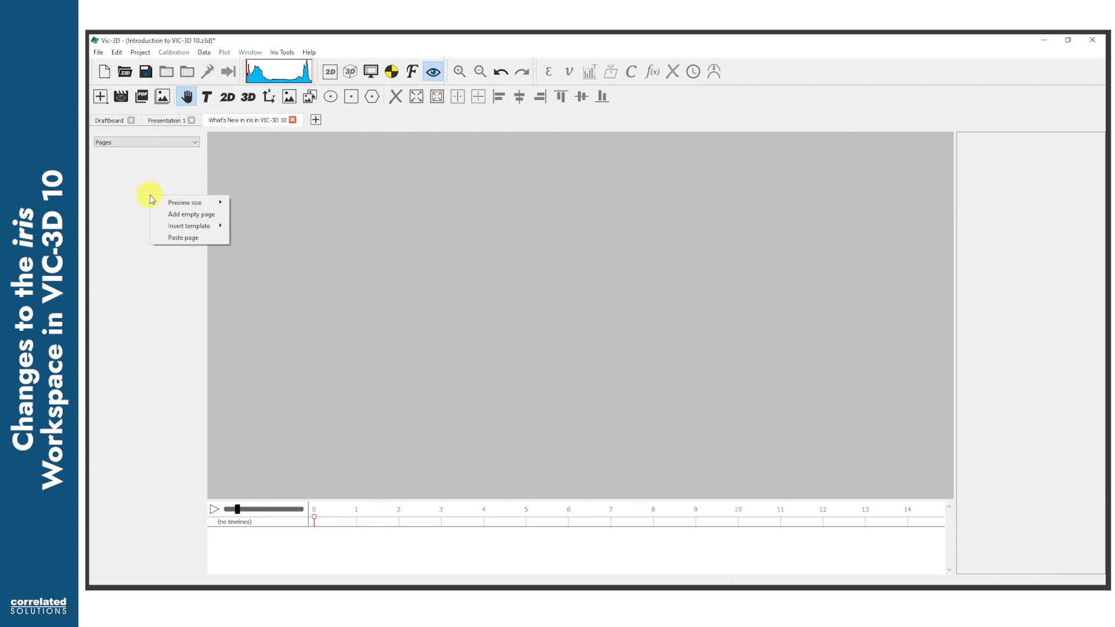
pyautogui.click(182, 237)
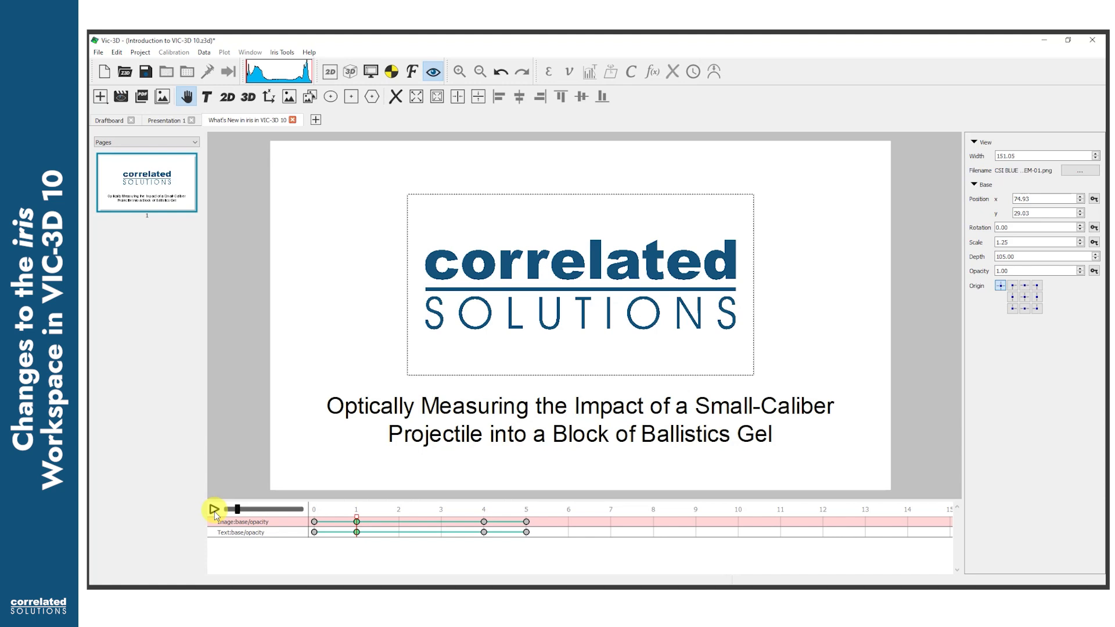
pyautogui.click(214, 509)
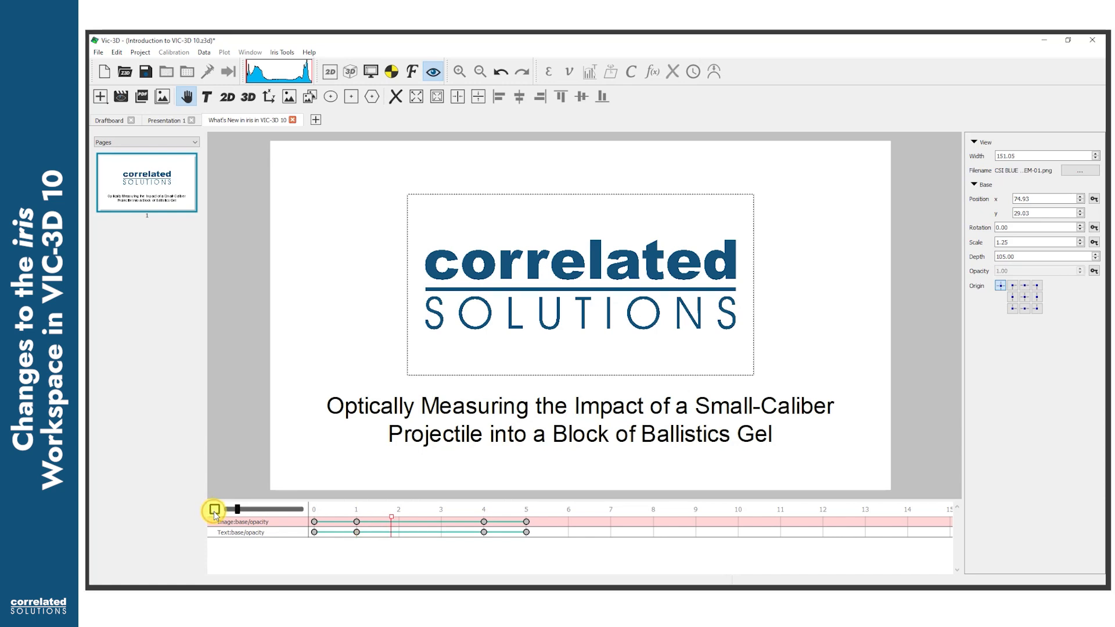
pyautogui.moveTo(399, 510); pyautogui.dragTo(487, 509)
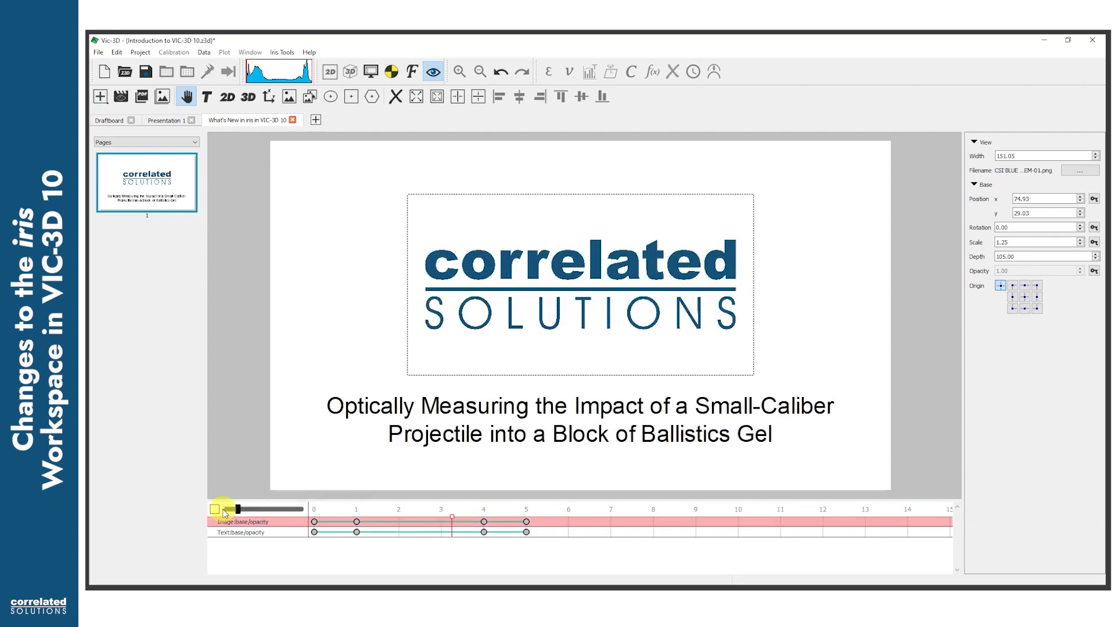
pyautogui.click(214, 510)
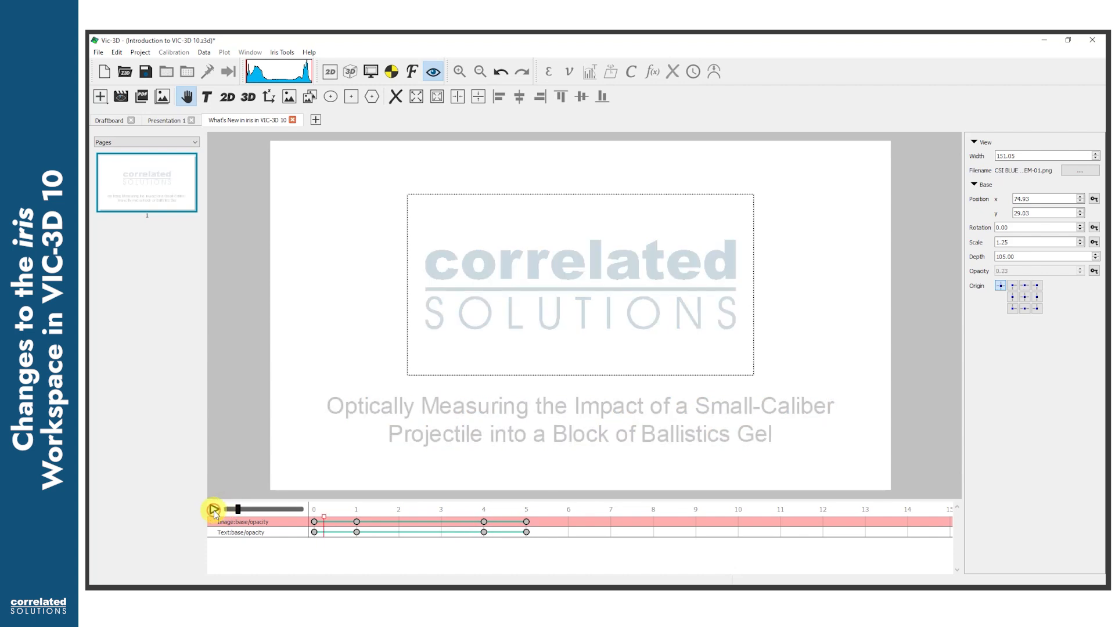
pyautogui.click(215, 509)
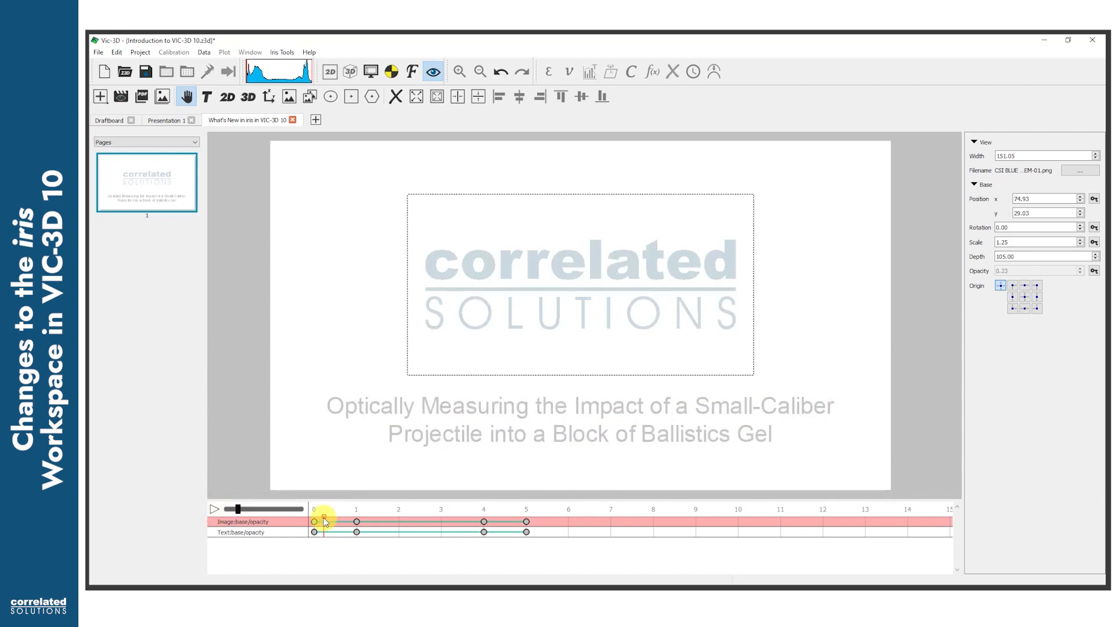
pyautogui.moveTo(312, 509); pyautogui.dragTo(329, 512)
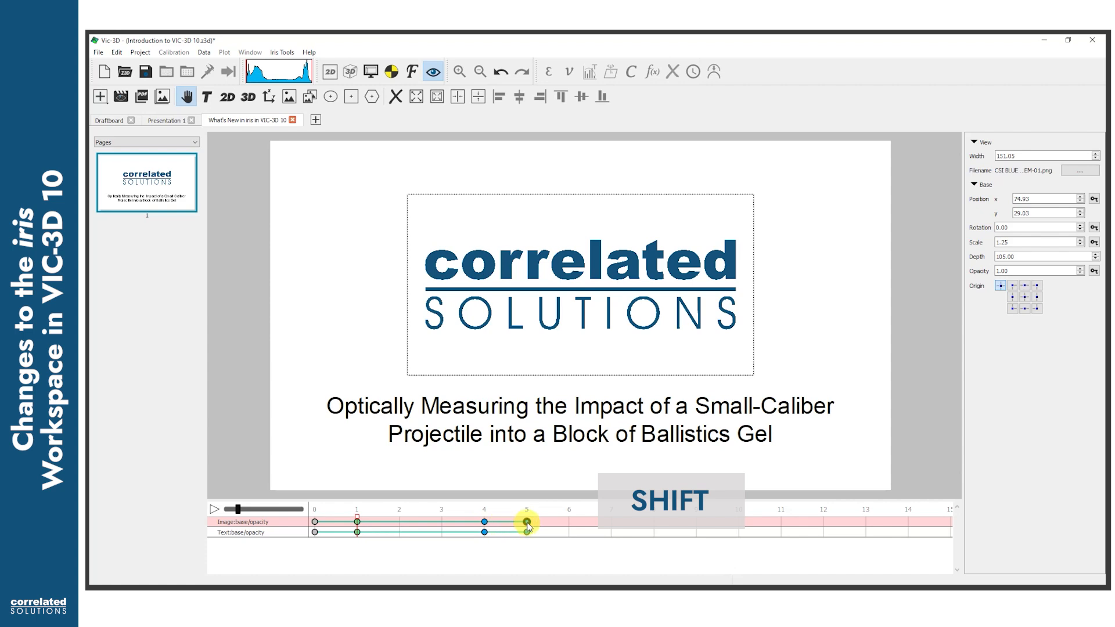
# Shift the title slide's fade-out keyframes from 4–5 s to 3–4 s, then return to Presentation 1.
pyautogui.moveTo(526, 521); pyautogui.dragTo(483, 521)
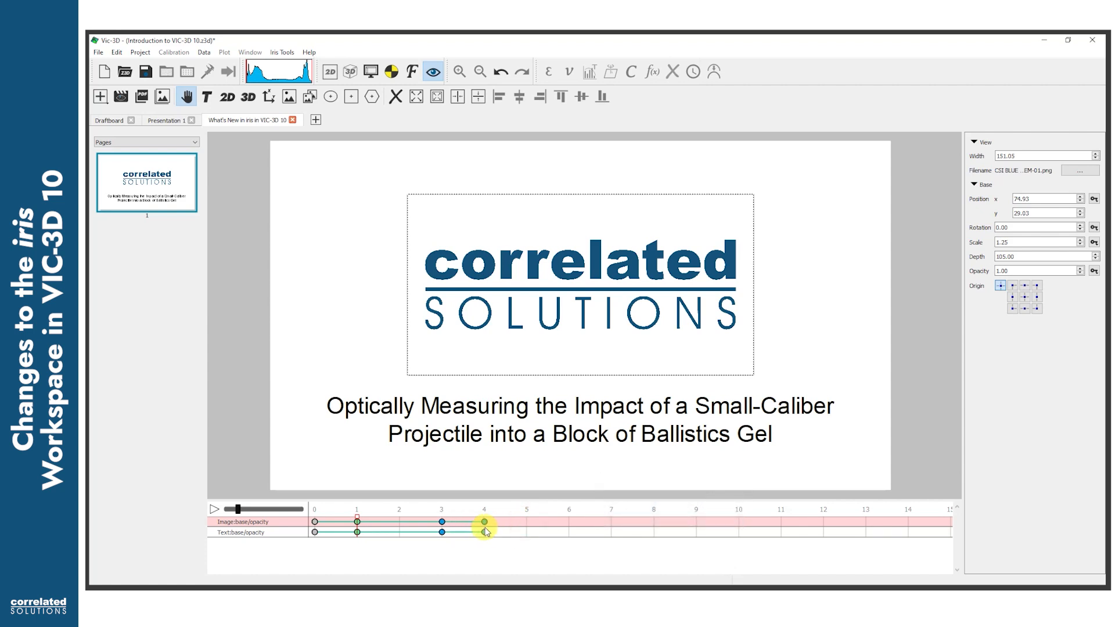
pyautogui.click(164, 120)
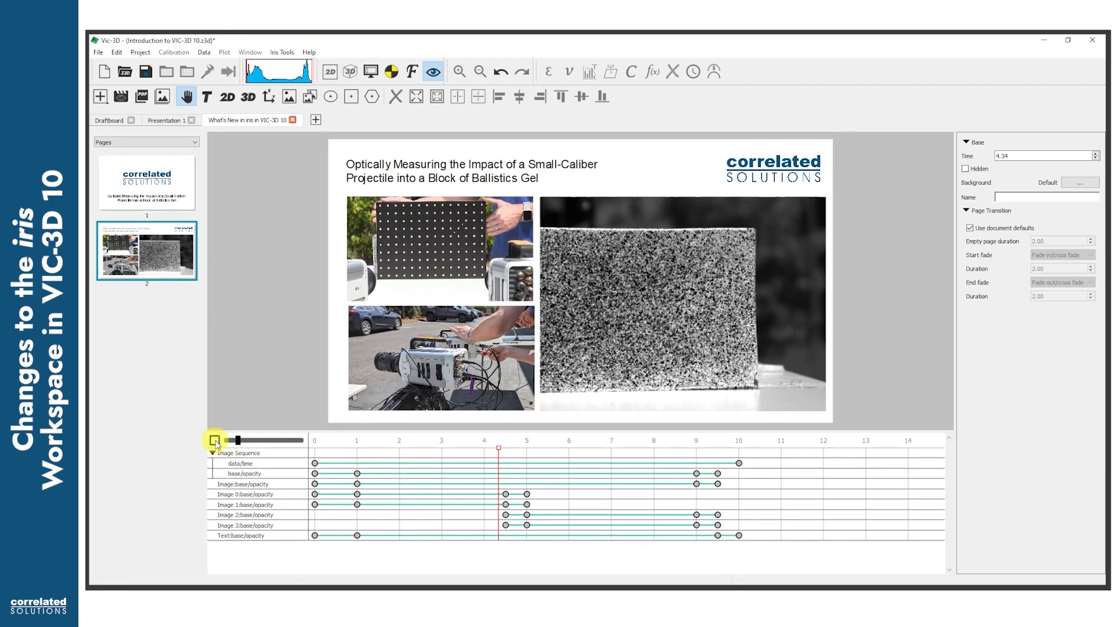
# Rewind and play the second slide's animation and select its speckle image sequence track.
pyautogui.moveTo(498, 447); pyautogui.dragTo(620, 447)
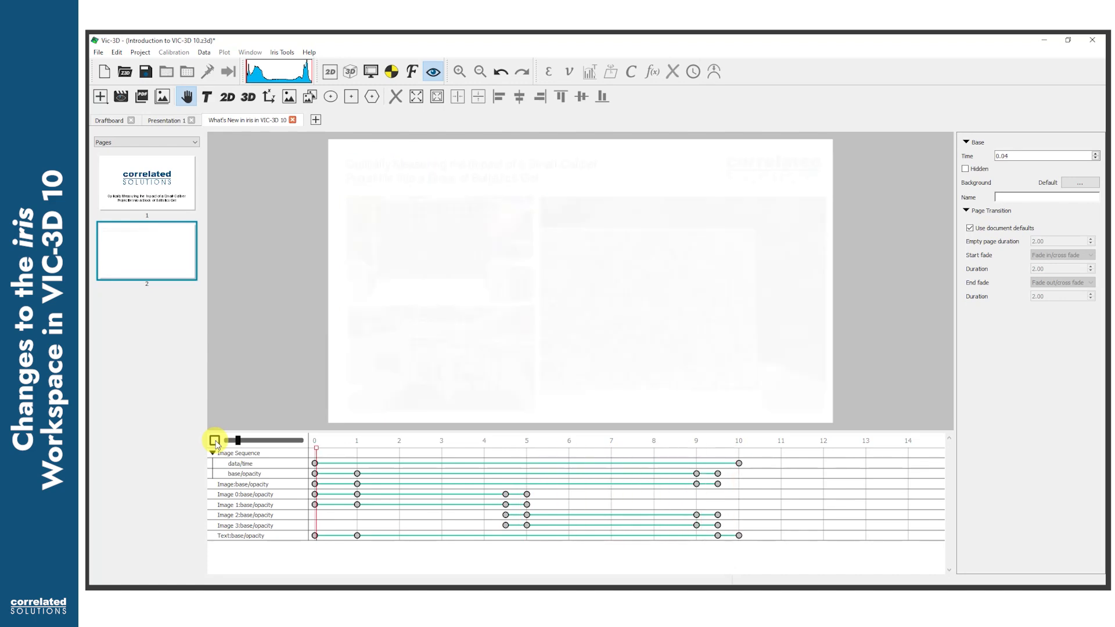
pyautogui.click(214, 439)
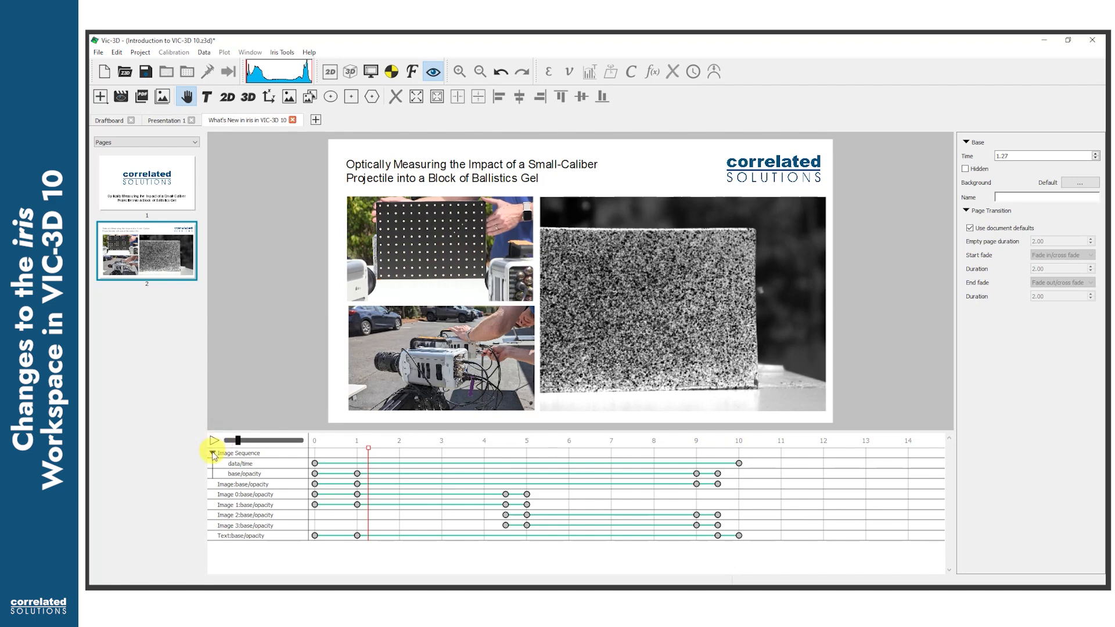
pyautogui.click(239, 453)
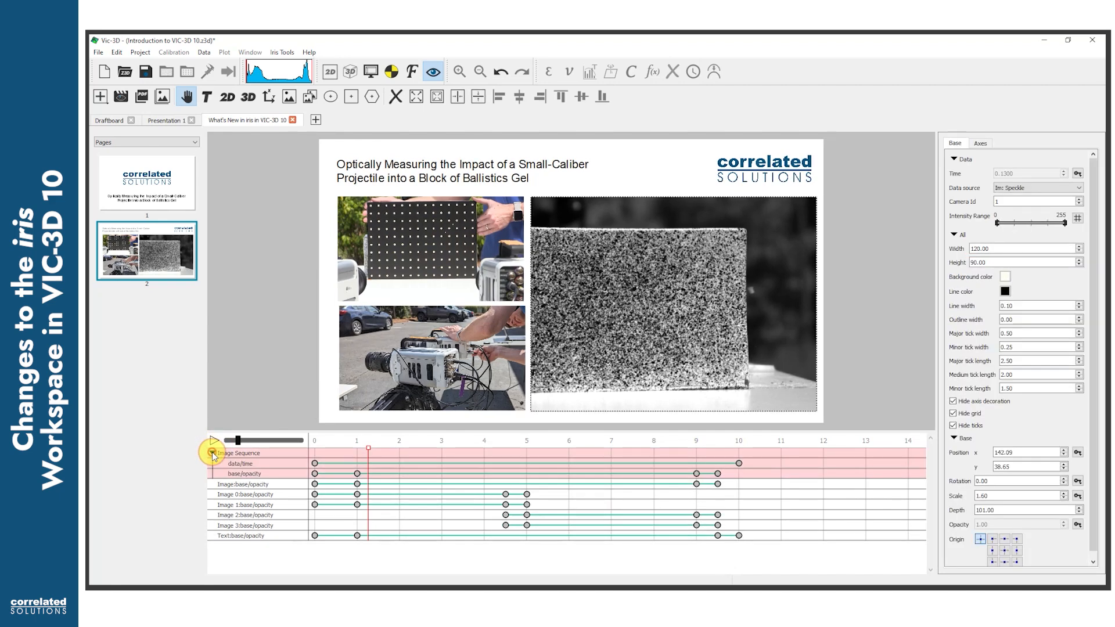
pyautogui.click(213, 440)
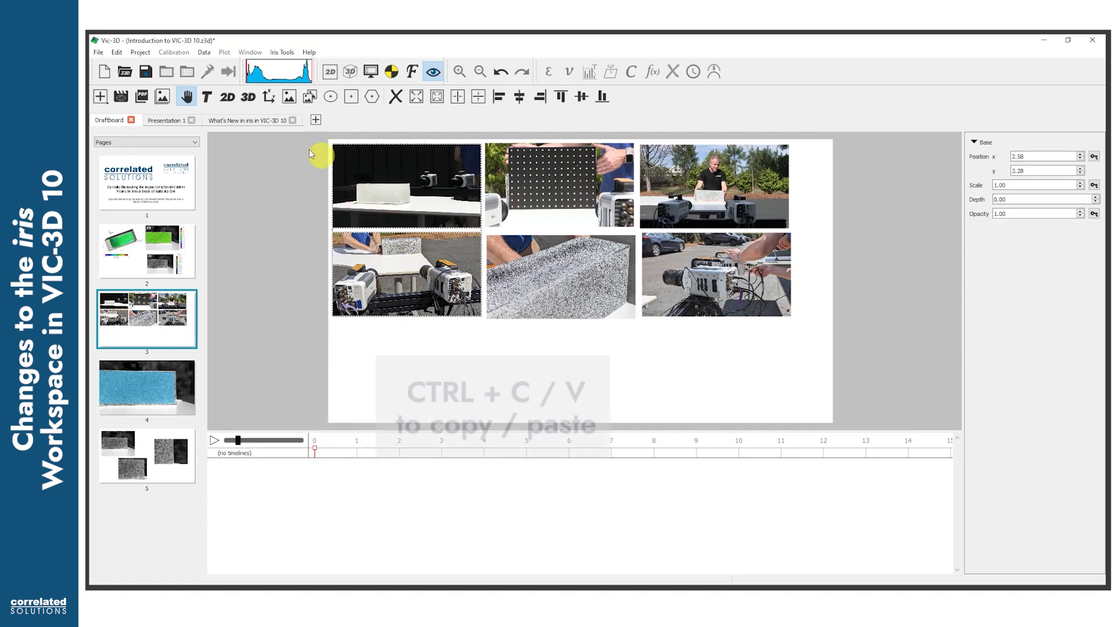
# Apply a preset opacity fade to the photo and move it to the slide's lower-left corner.
pyautogui.click(248, 120)
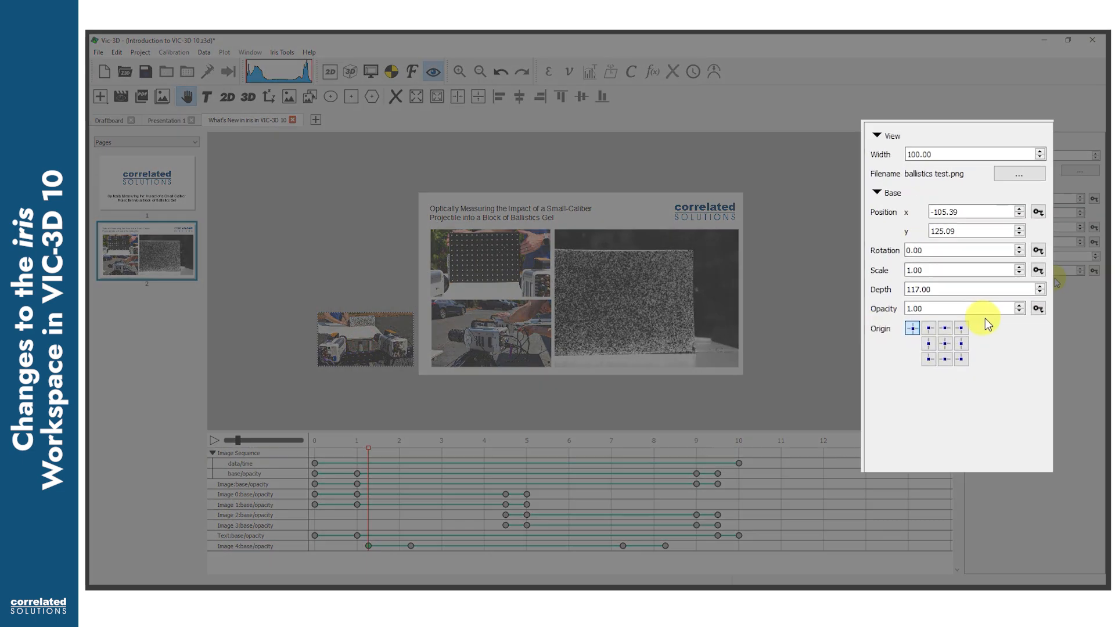
pyautogui.click(1037, 308)
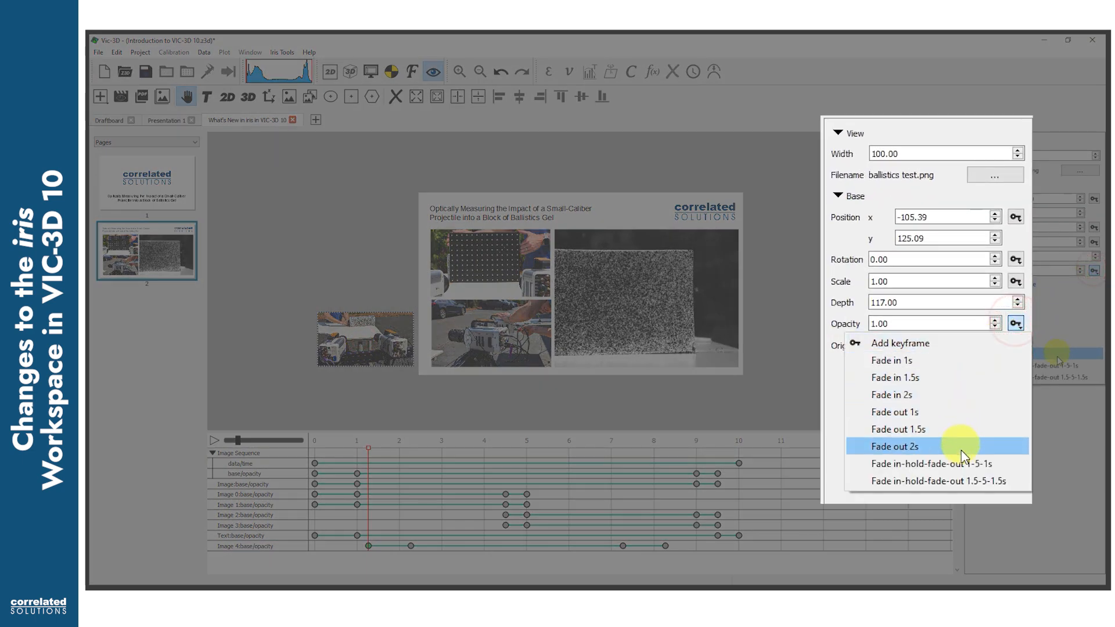
pyautogui.click(894, 446)
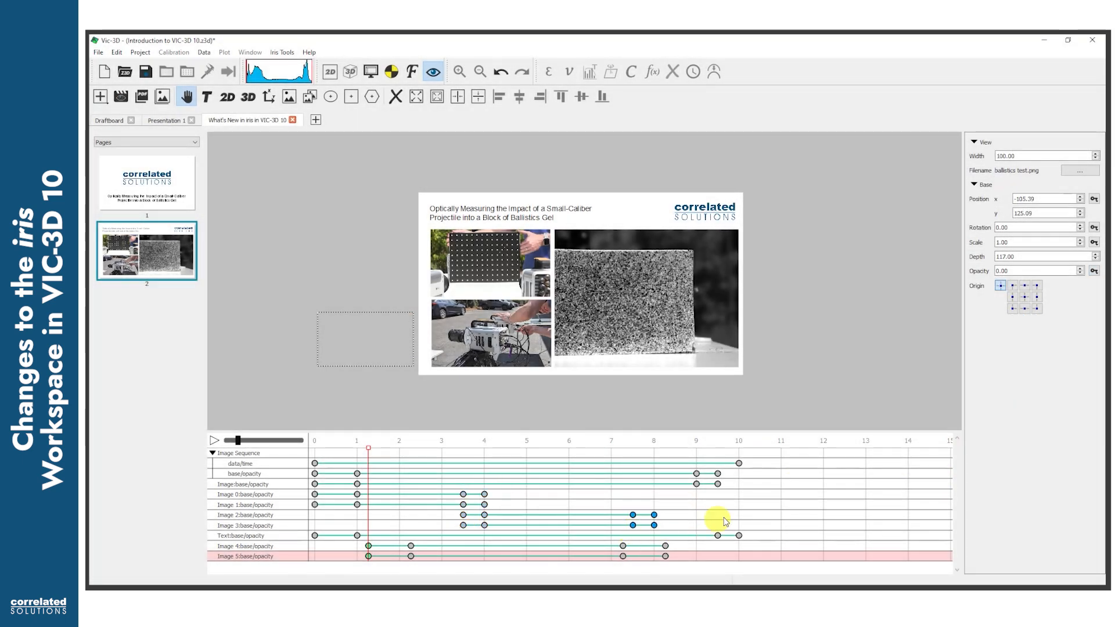
pyautogui.moveTo(718, 519); pyautogui.dragTo(795, 534)
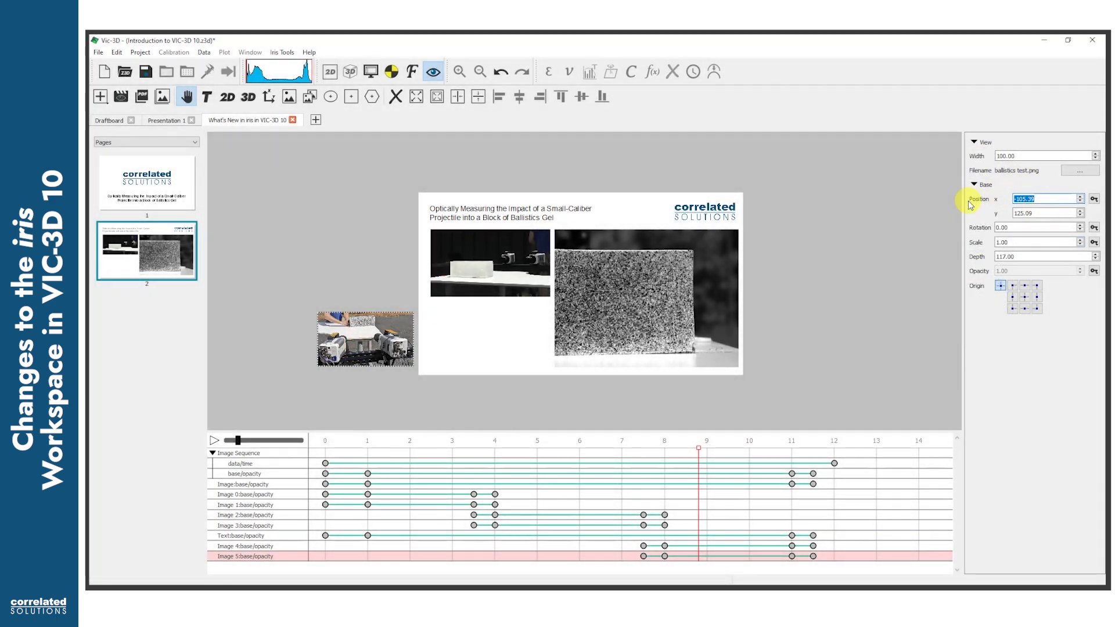
pyautogui.moveTo(364, 339); pyautogui.dragTo(479, 327)
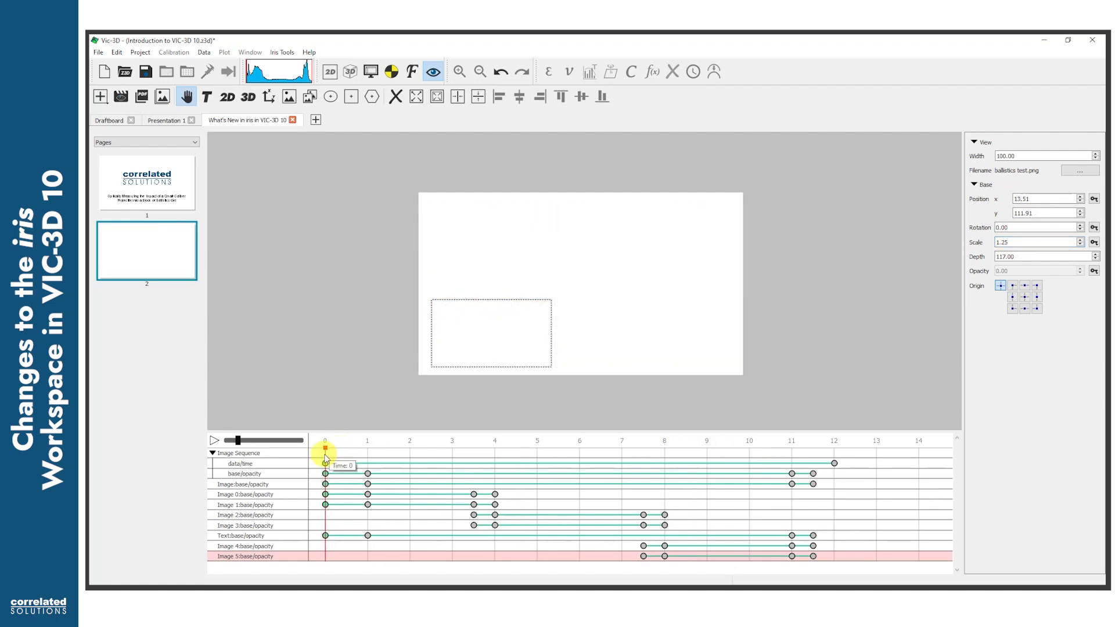
# Preview the staged photo fades at 3.4, 7.5 and 11 seconds, then select the logo's opacity track.
pyautogui.moveTo(323, 445); pyautogui.dragTo(468, 445)
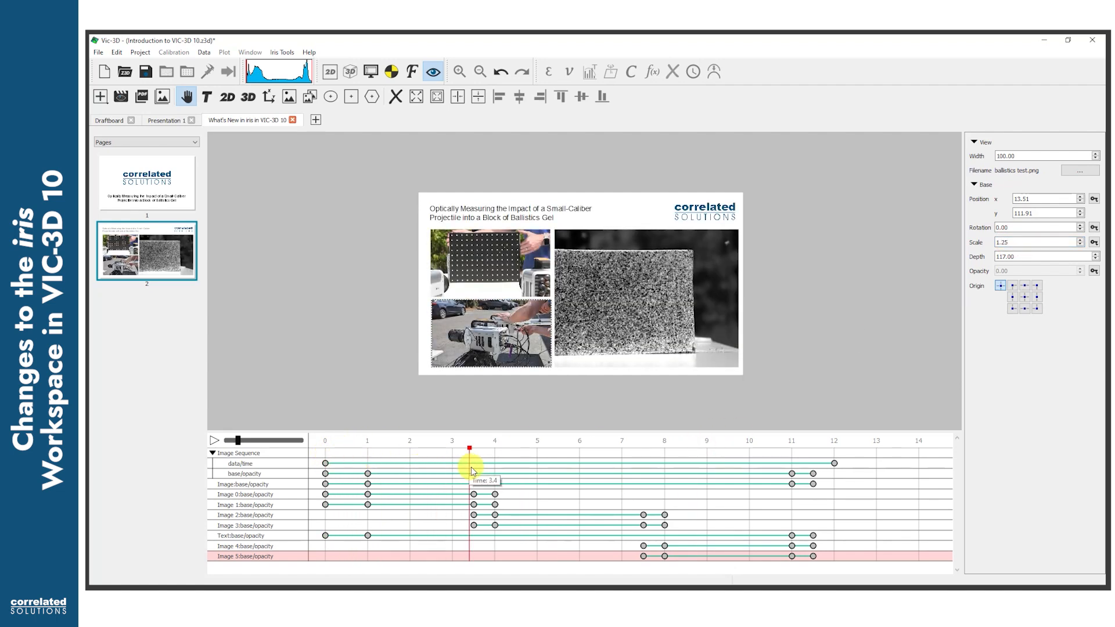
pyautogui.moveTo(468, 466); pyautogui.dragTo(646, 466)
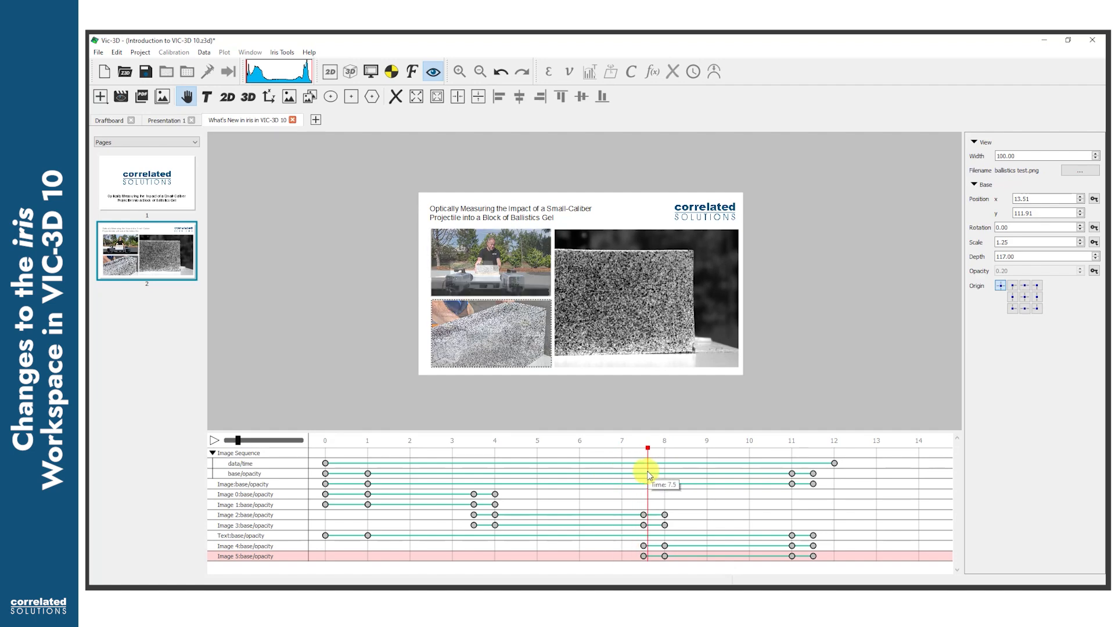
pyautogui.moveTo(645, 465); pyautogui.dragTo(789, 465)
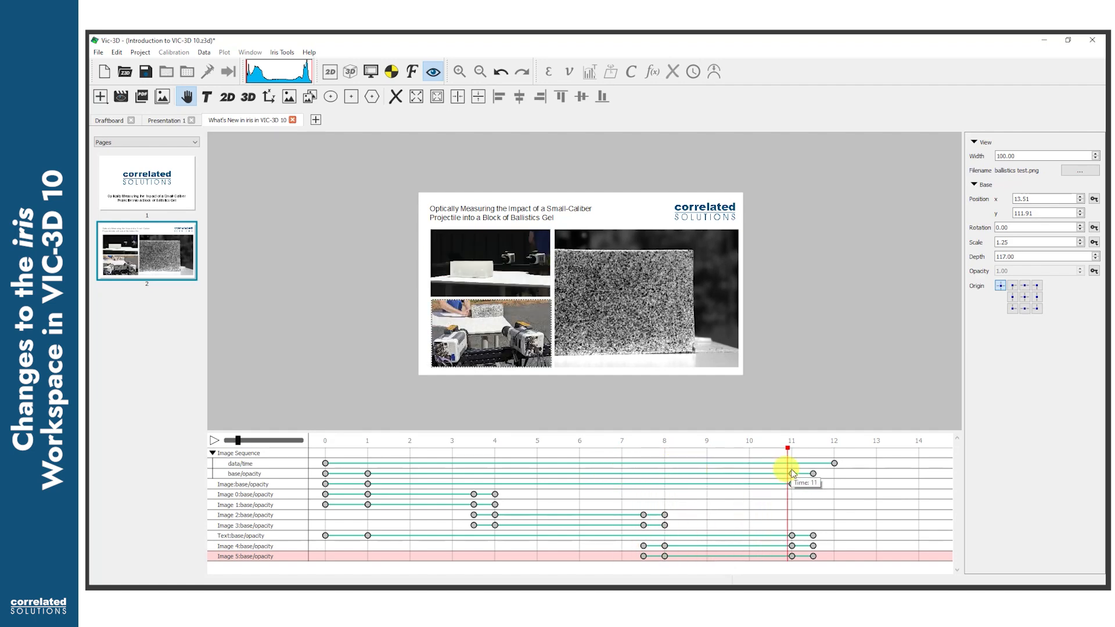
pyautogui.moveTo(791, 473); pyautogui.dragTo(375, 473)
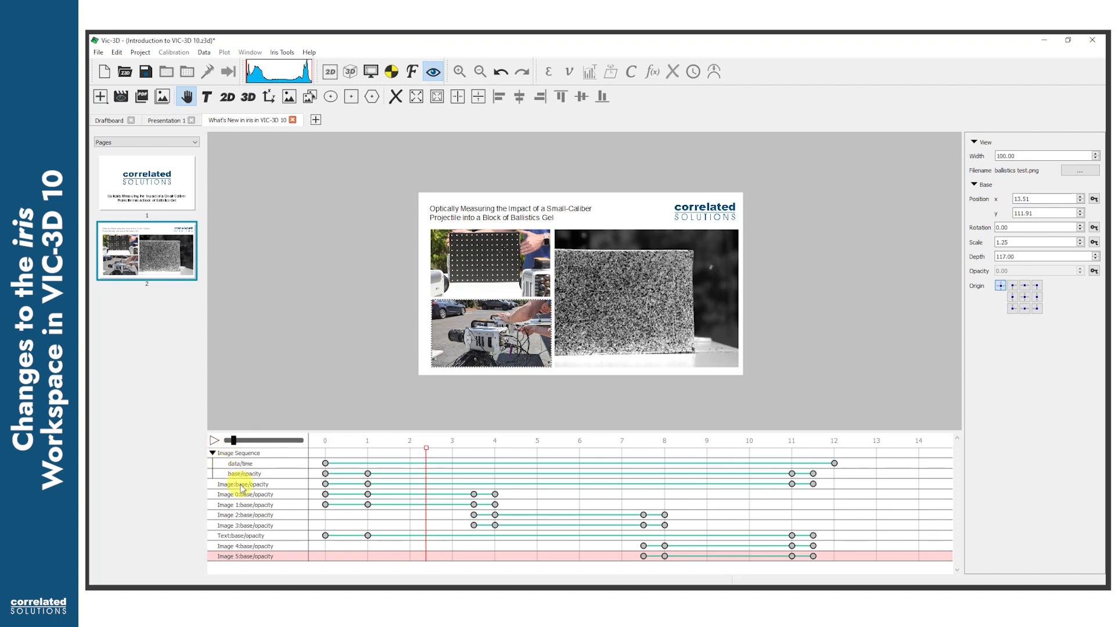
pyautogui.click(245, 484)
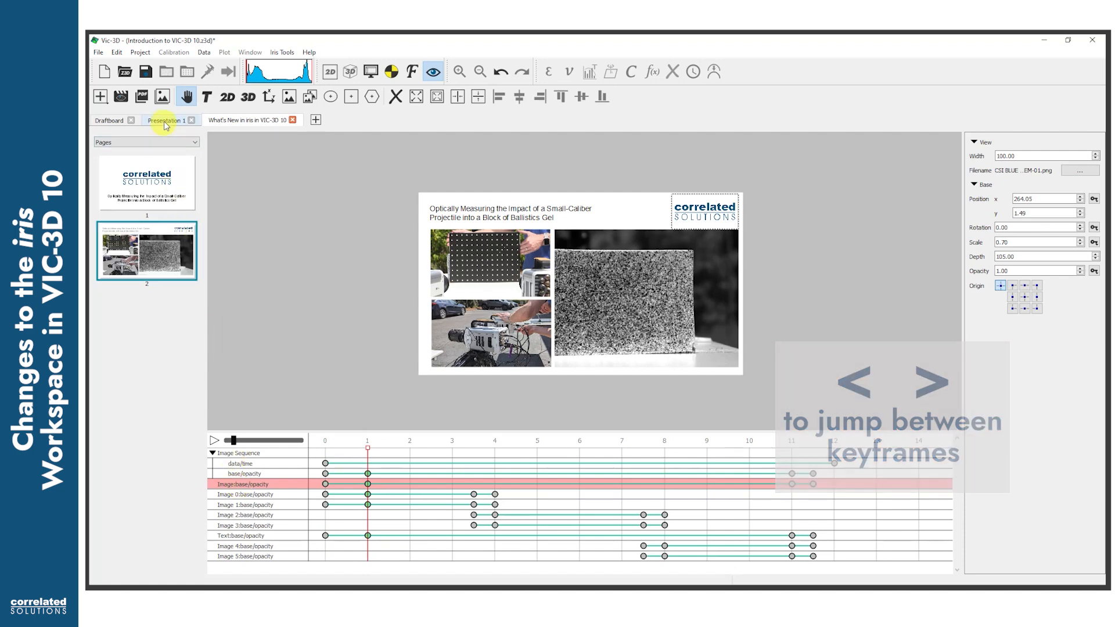
# Expand the 3D plot and speckle image tracks on slide 3 and reposition the axis triad by the 3D plot.
pyautogui.rightClick(146, 321)
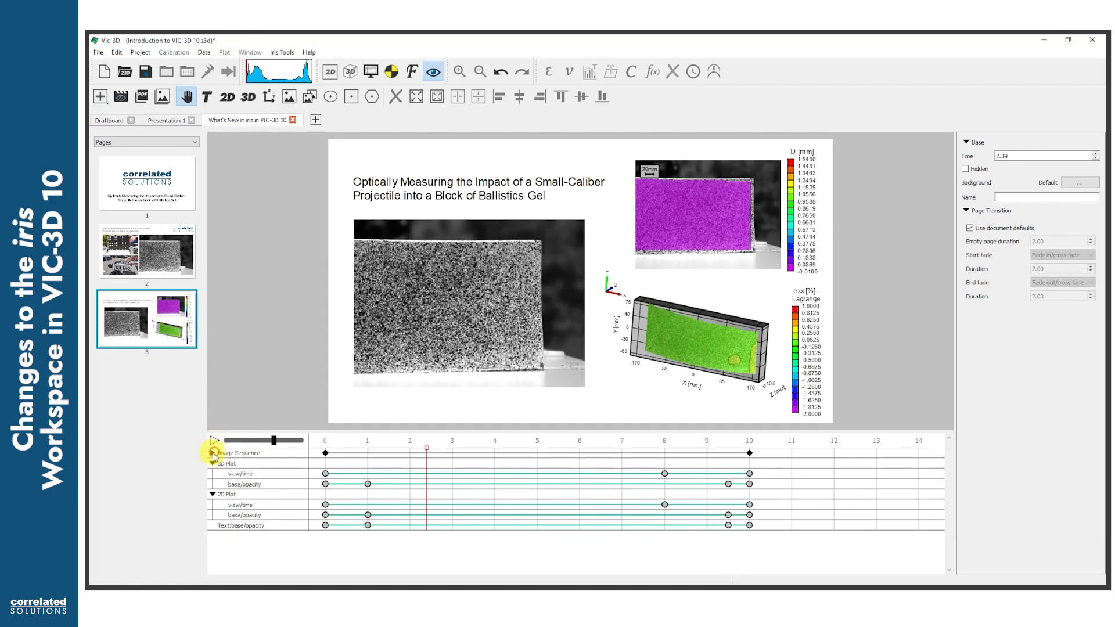
pyautogui.click(228, 463)
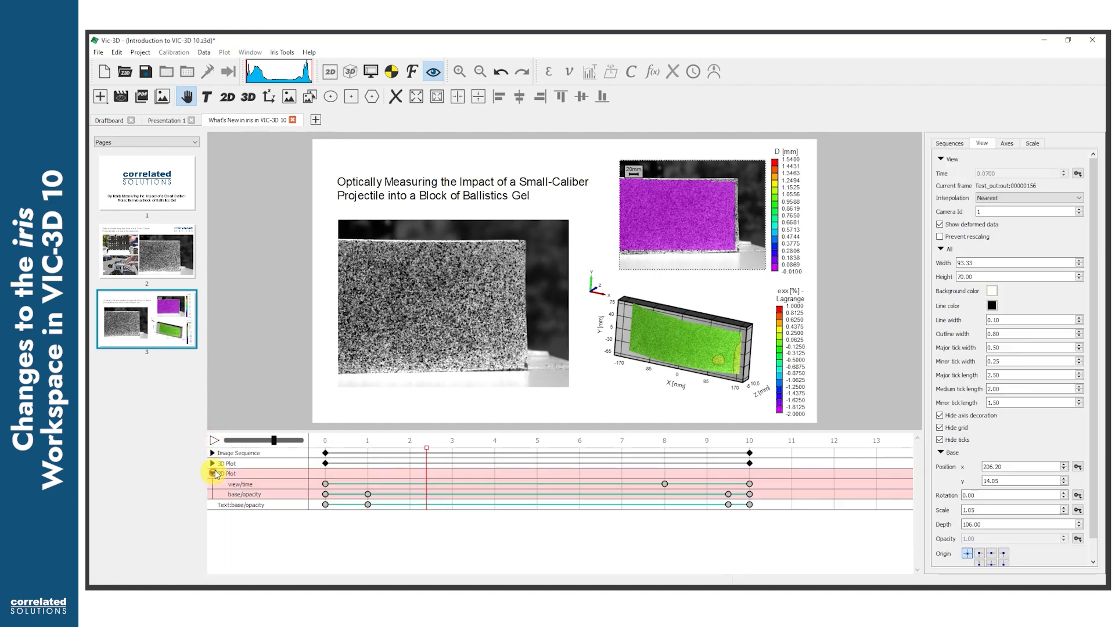
pyautogui.click(212, 453)
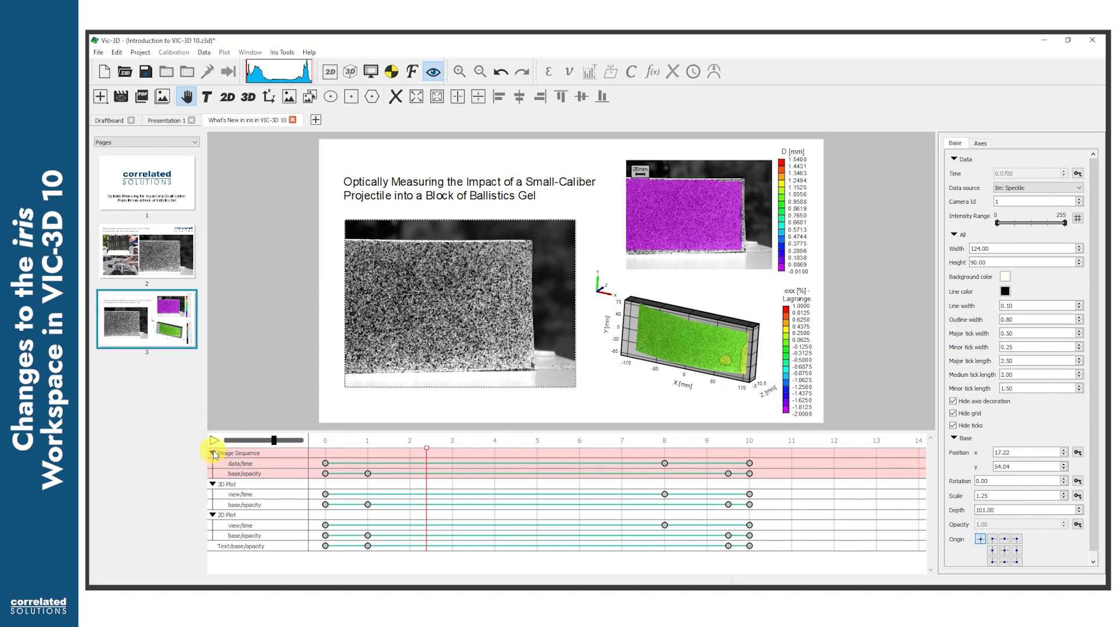
pyautogui.click(607, 285)
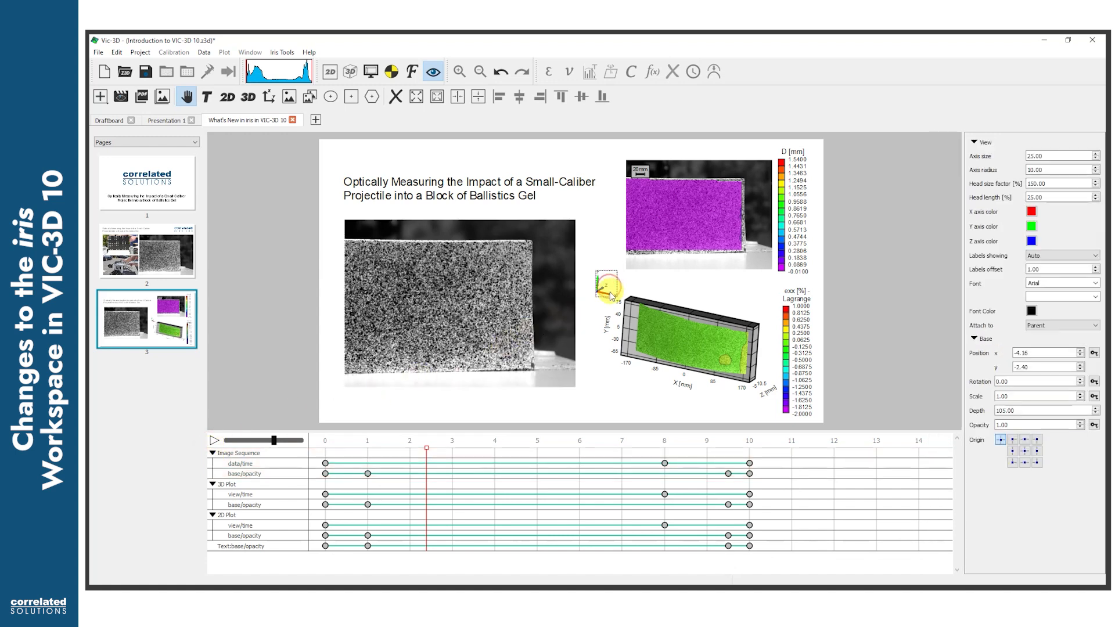
pyautogui.moveTo(607, 288); pyautogui.dragTo(609, 395)
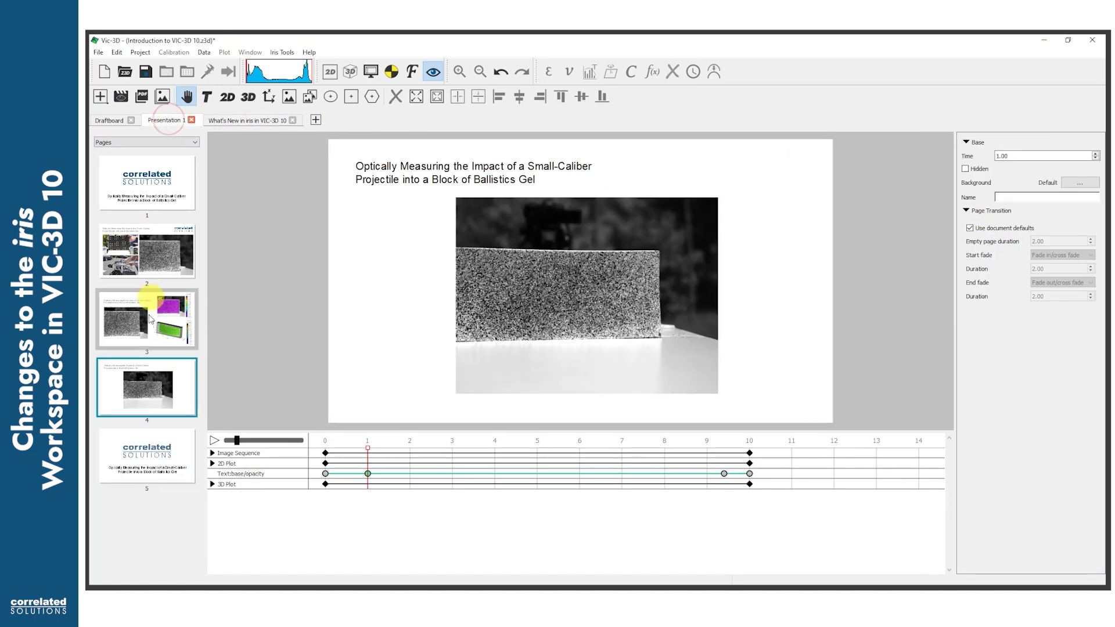
# Preview slide 4's 3D plot animation and expand its scale, position and rotation keyframe tracks.
pyautogui.click(249, 120)
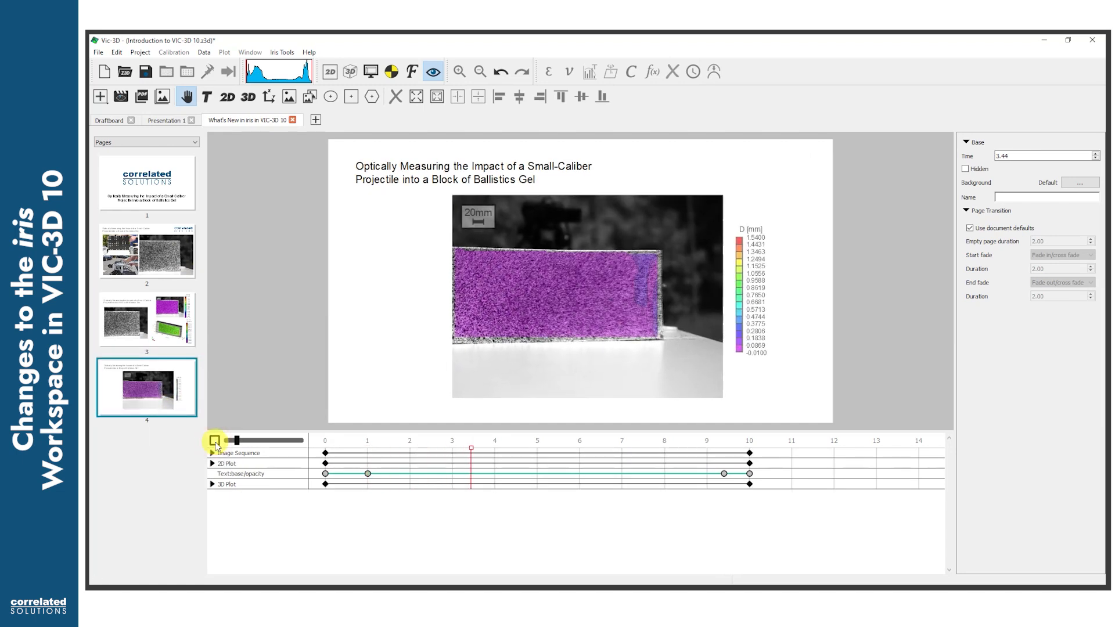
pyautogui.moveTo(470, 448); pyautogui.dragTo(616, 448)
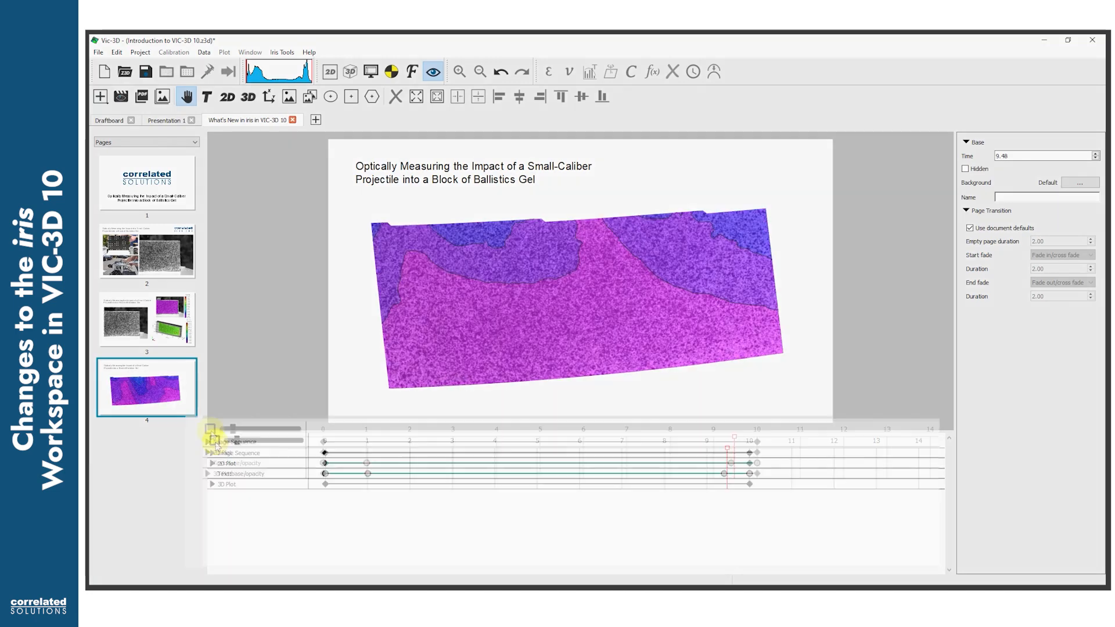
pyautogui.click(212, 432)
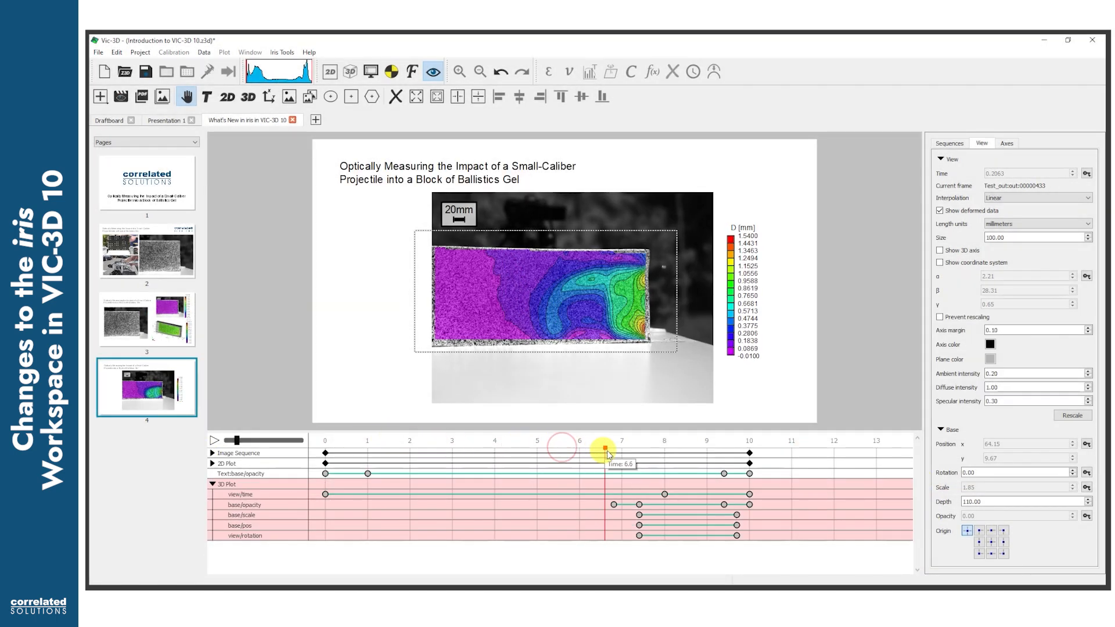
# Delete the logo image from slide 5, leaving only the fading title text selected.
pyautogui.moveTo(605, 448); pyautogui.dragTo(549, 448)
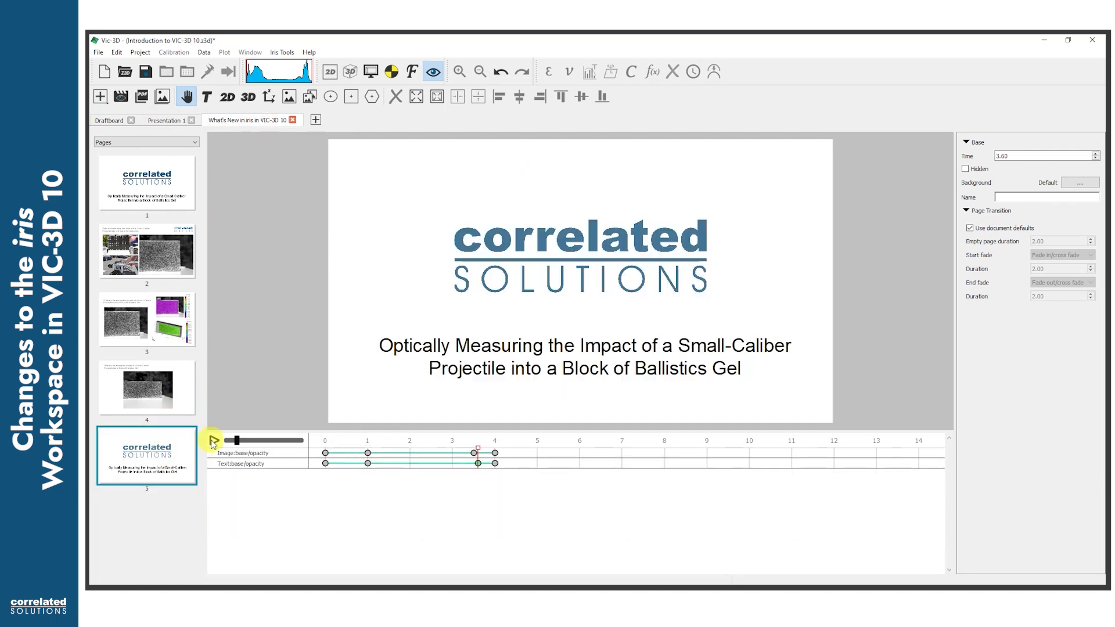
pyautogui.click(211, 440)
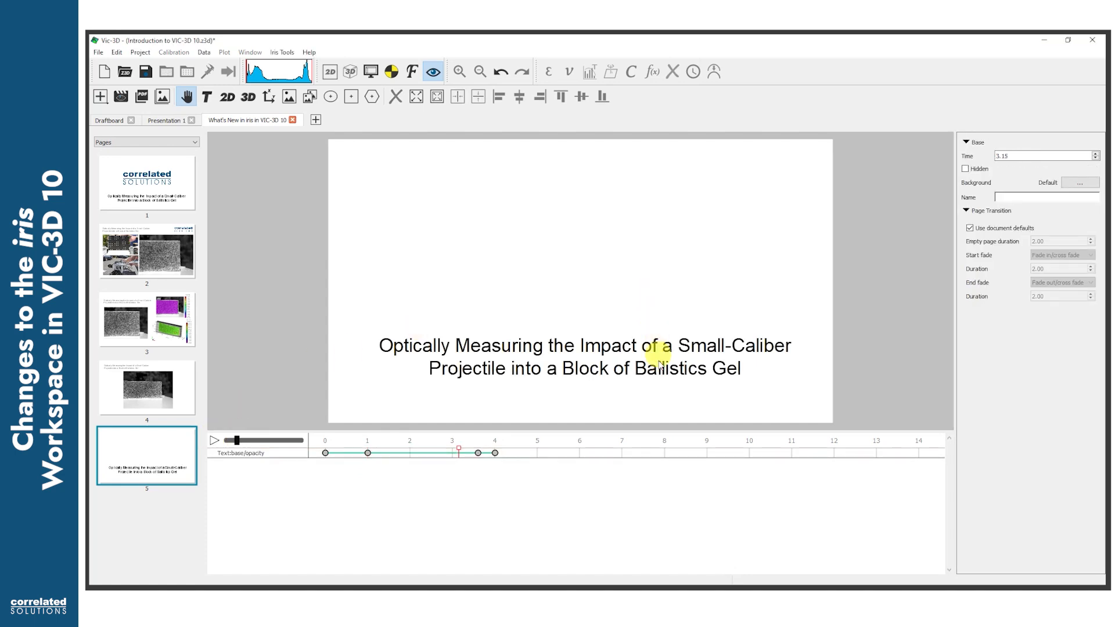
pyautogui.click(582, 356)
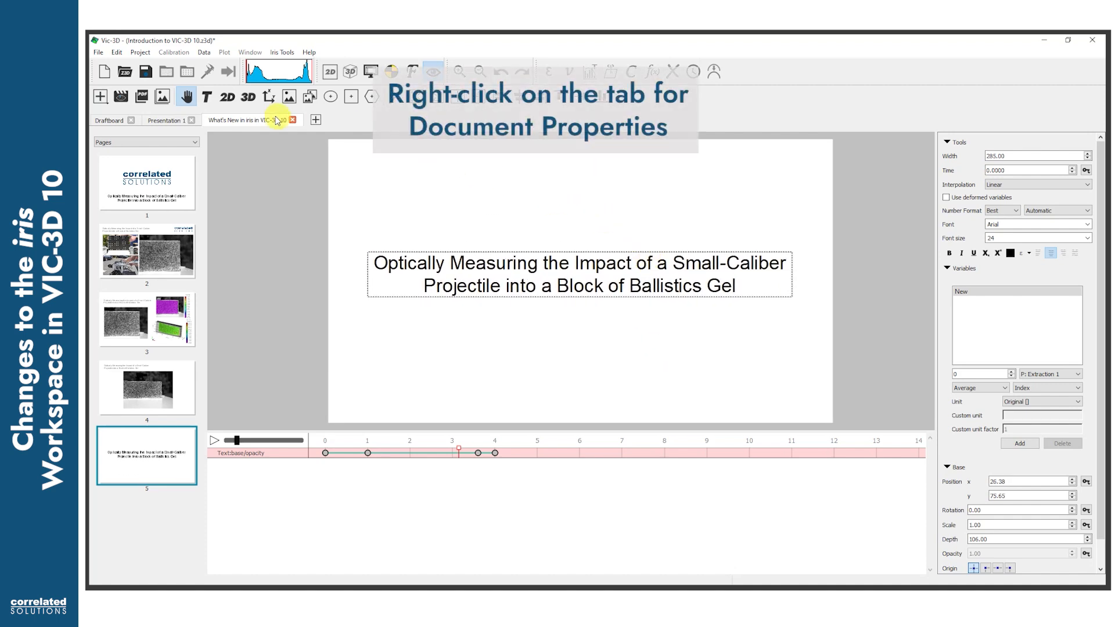
# Enable Show grid and adjust default page-transition durations in Document Properties.
pyautogui.rightClick(248, 119)
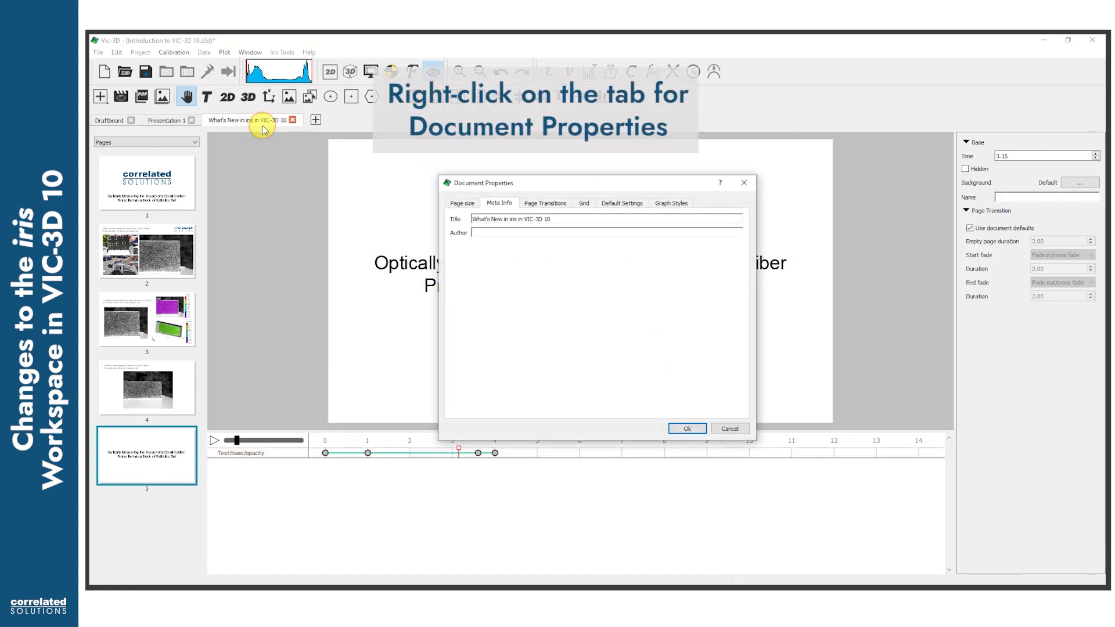
pyautogui.click(583, 202)
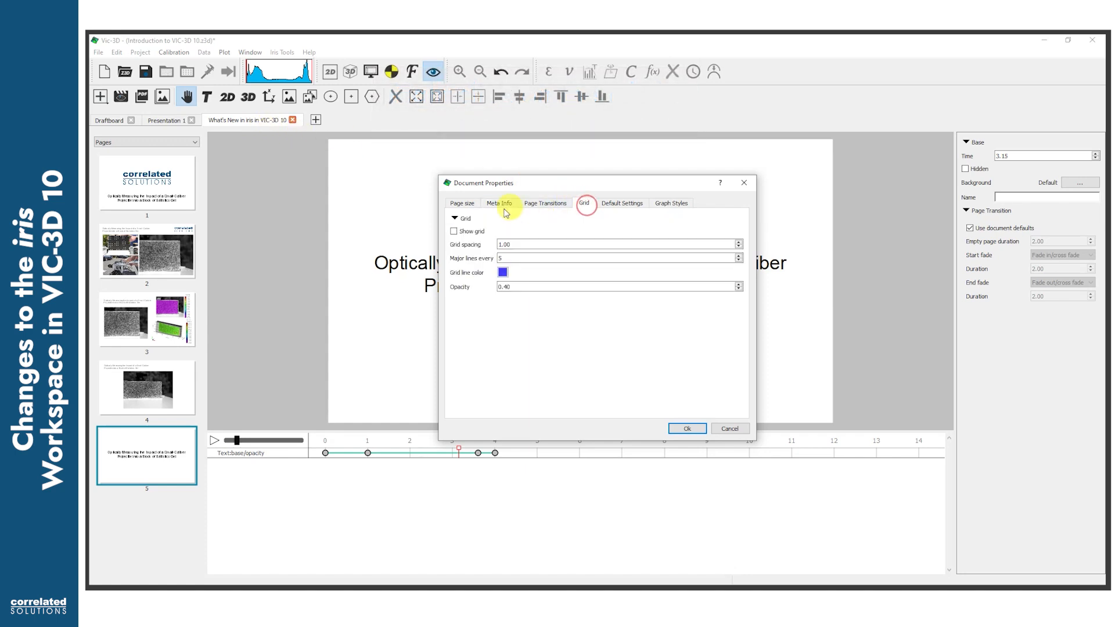
pyautogui.click(454, 231)
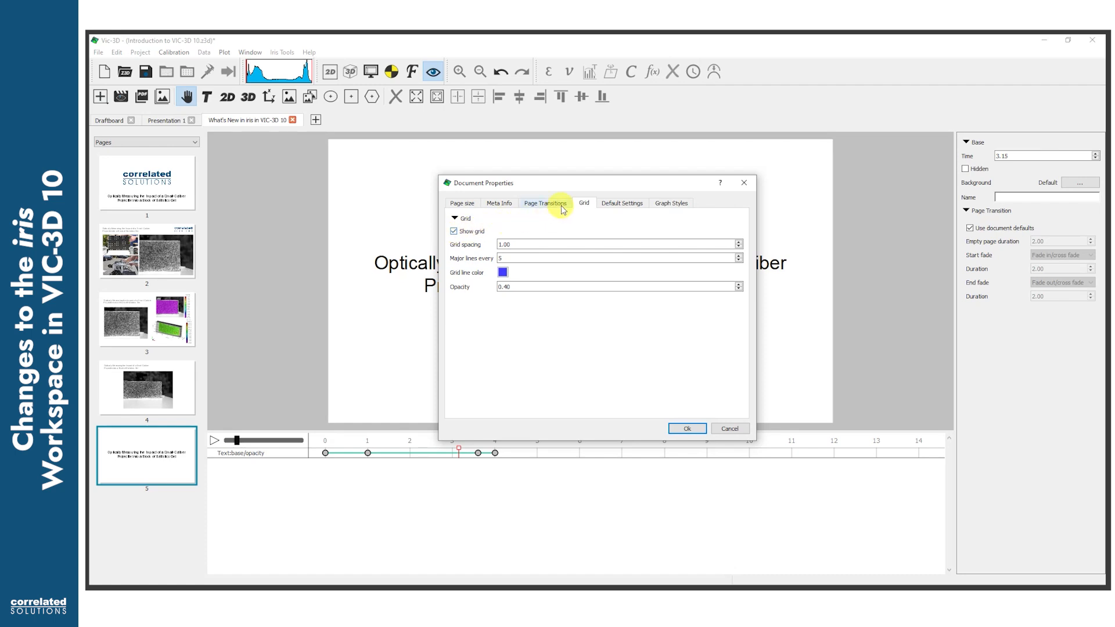
pyautogui.click(545, 202)
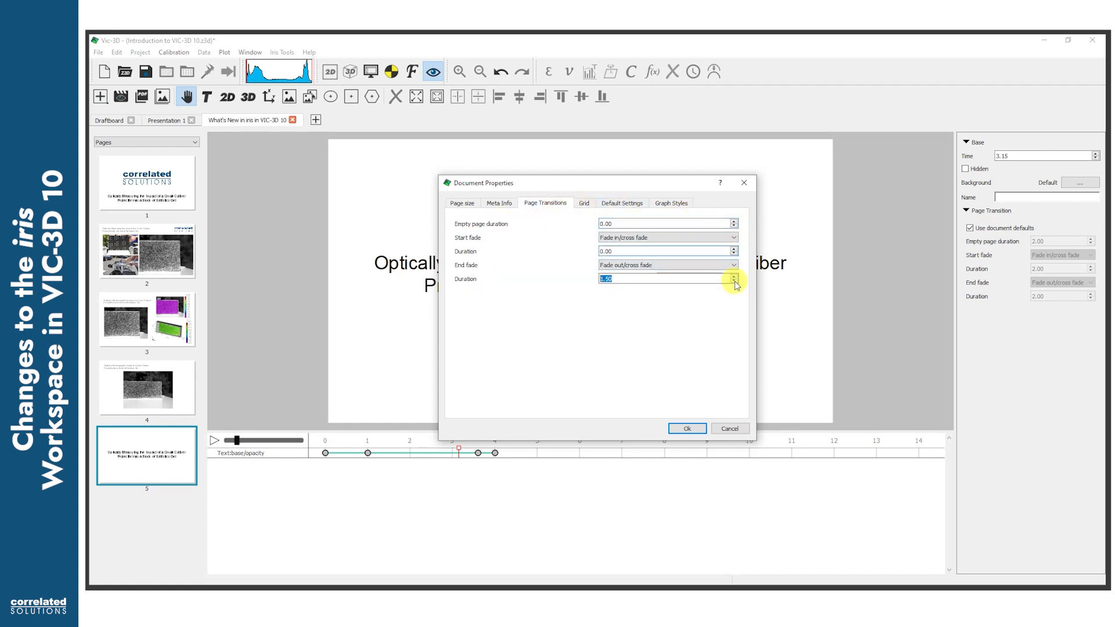
pyautogui.click(685, 429)
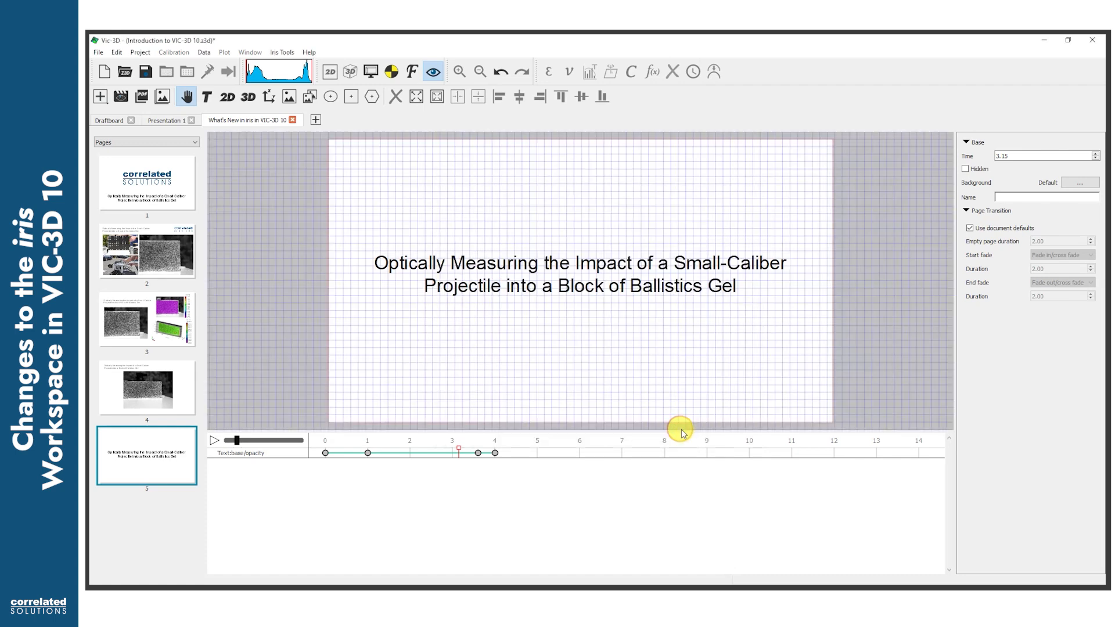
# Add a sixth page with the Correlated Solutions logo from the Draftboard and keyframe its opacity, scale and position.
pyautogui.rightClick(142, 506)
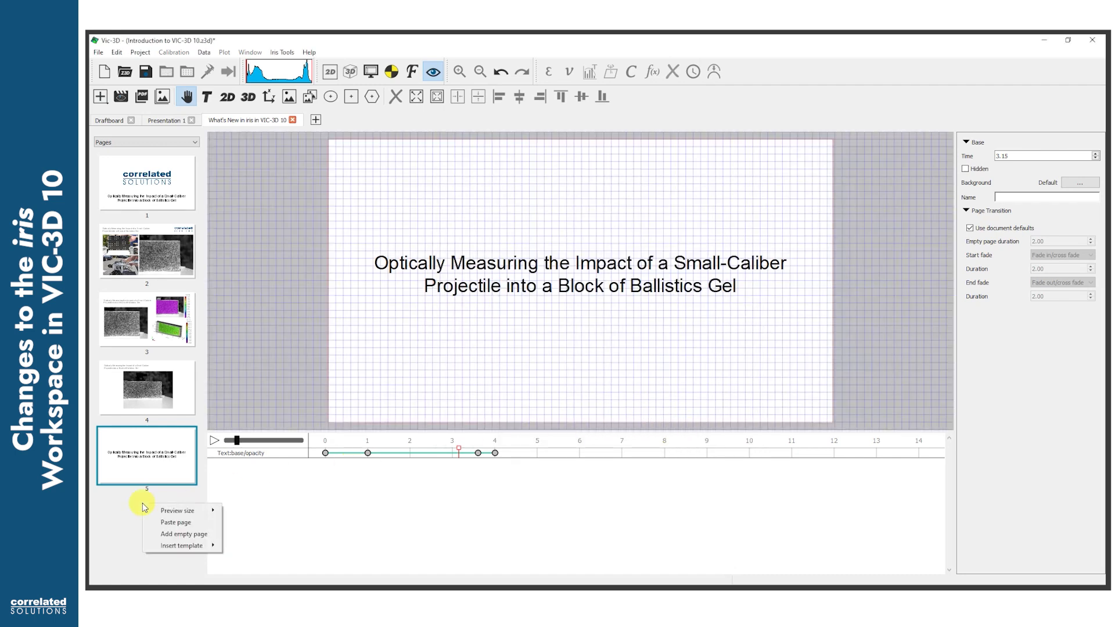
pyautogui.click(183, 534)
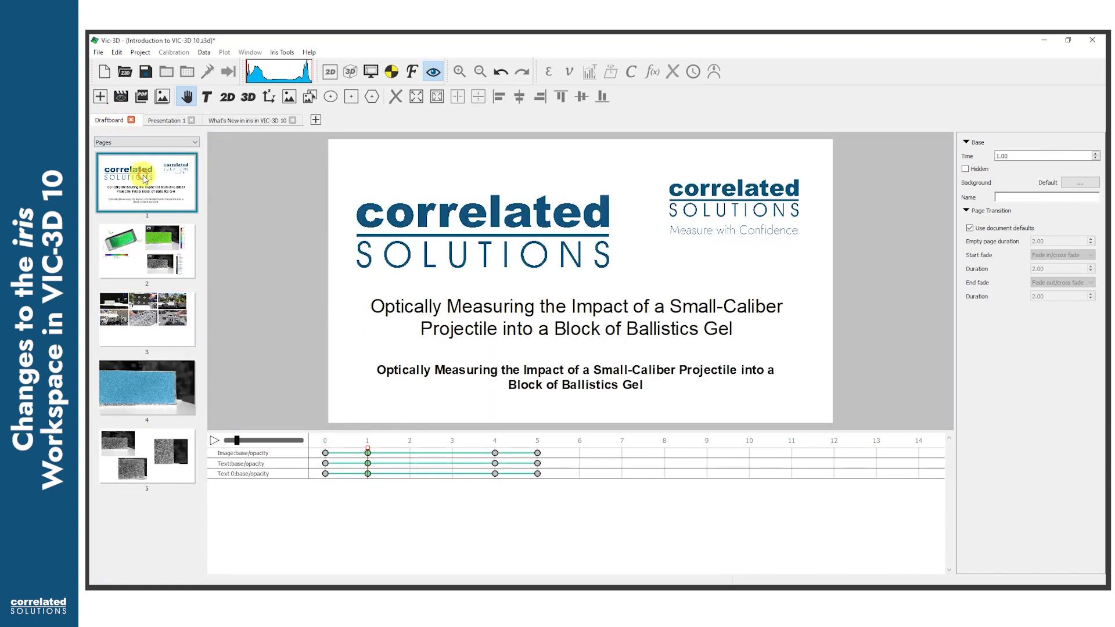
pyautogui.click(734, 206)
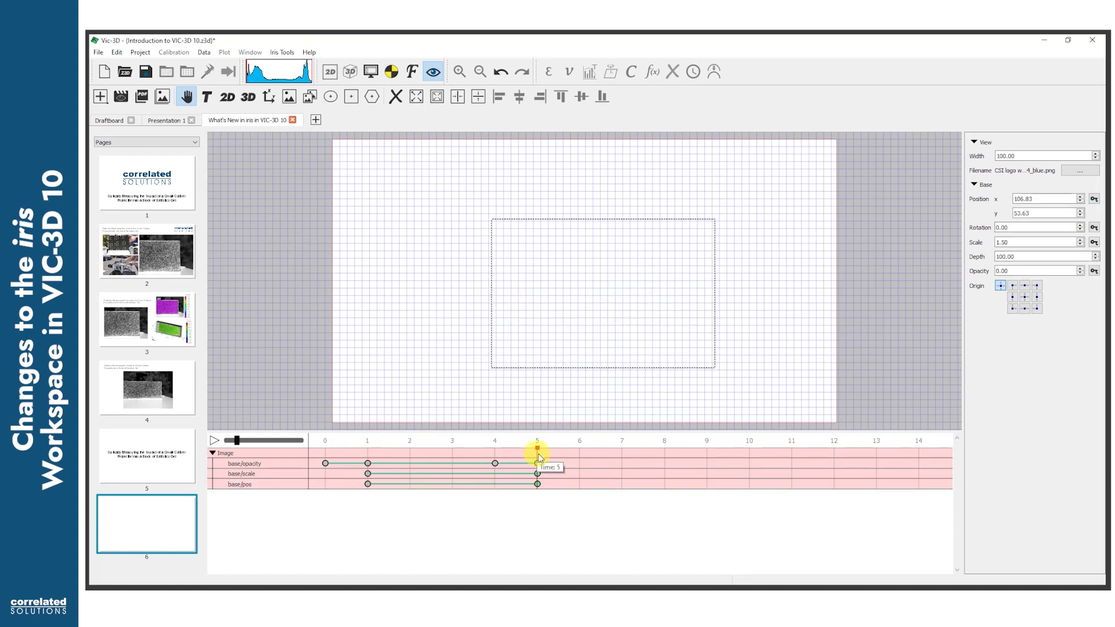
pyautogui.moveTo(538, 441); pyautogui.dragTo(454, 441)
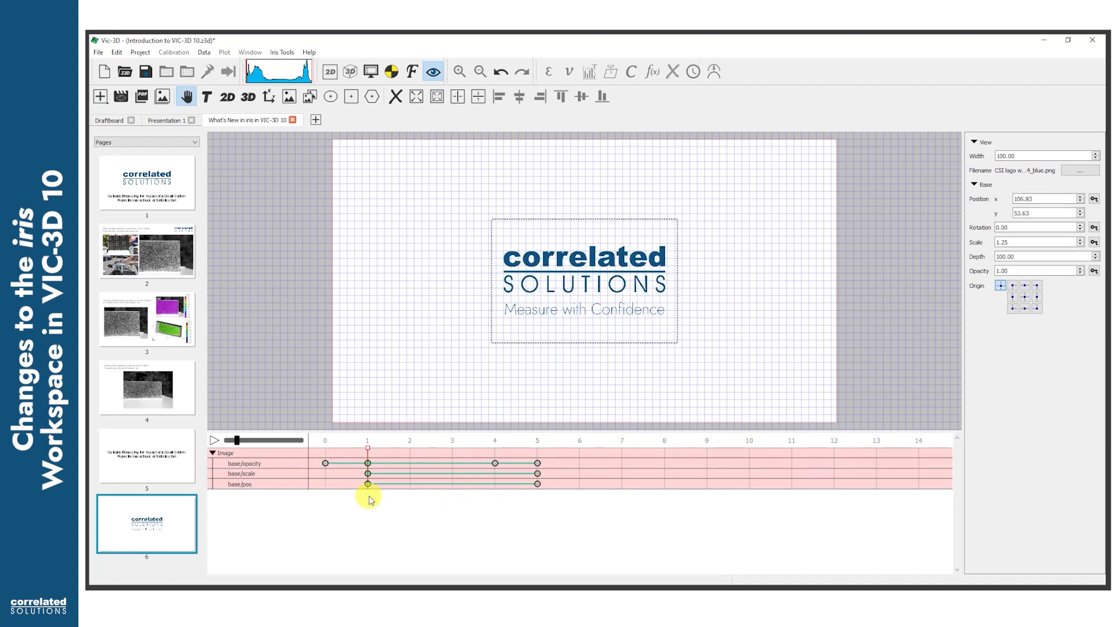
pyautogui.click(120, 96)
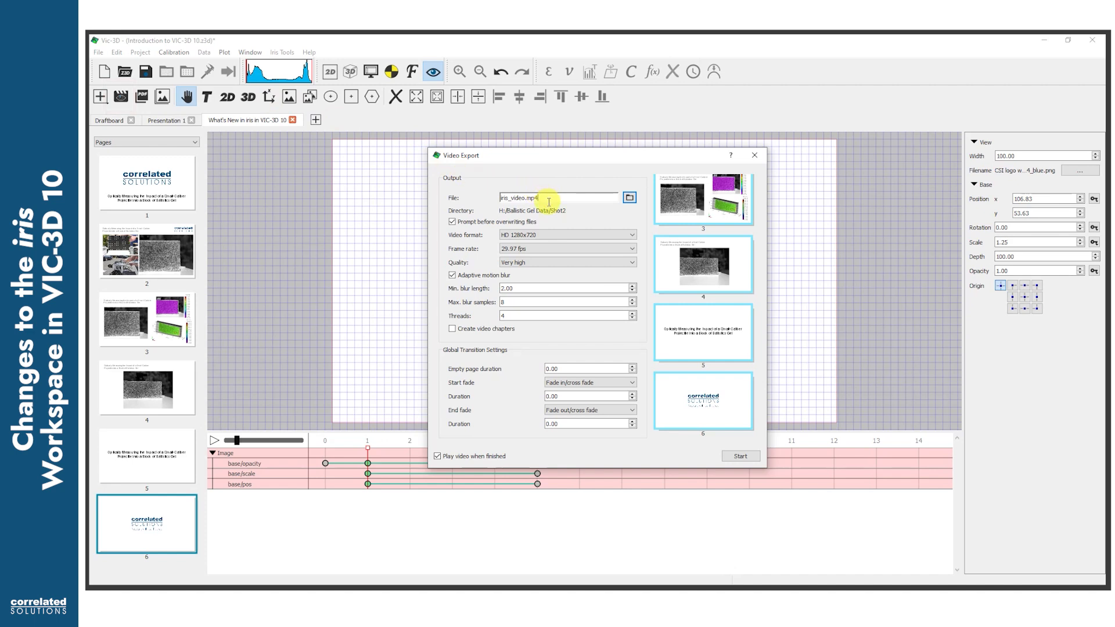
# Export the video as 'What's New in iris in VIC-3D 10' at 4K 3840x2160.
pyautogui.write("What's New in iris in VIC-3D 10")
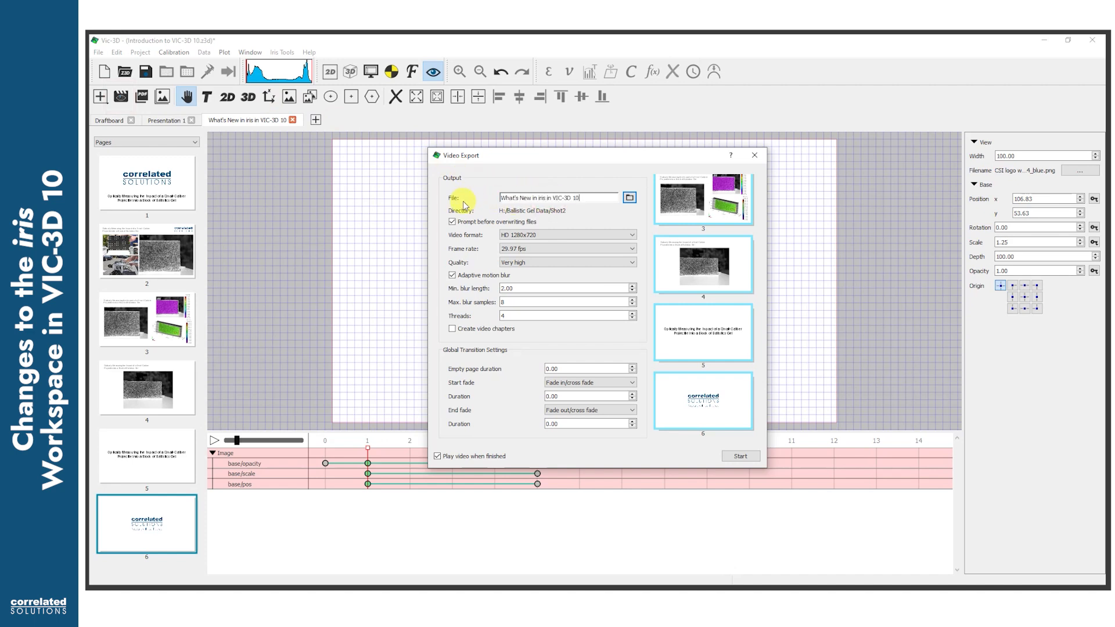
pyautogui.click(567, 234)
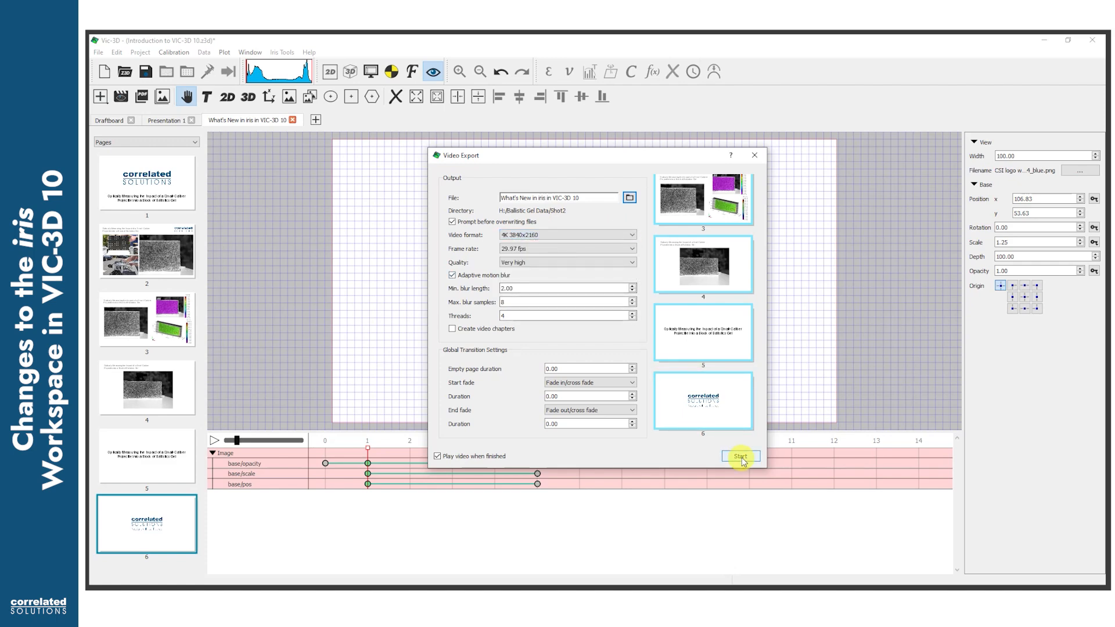
pyautogui.click(739, 455)
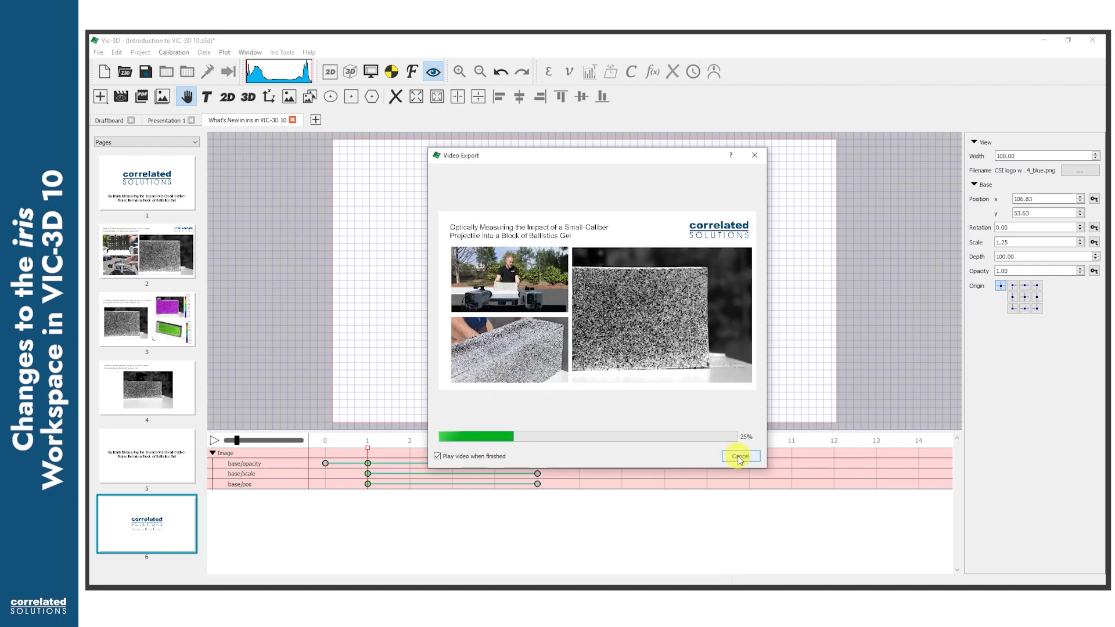